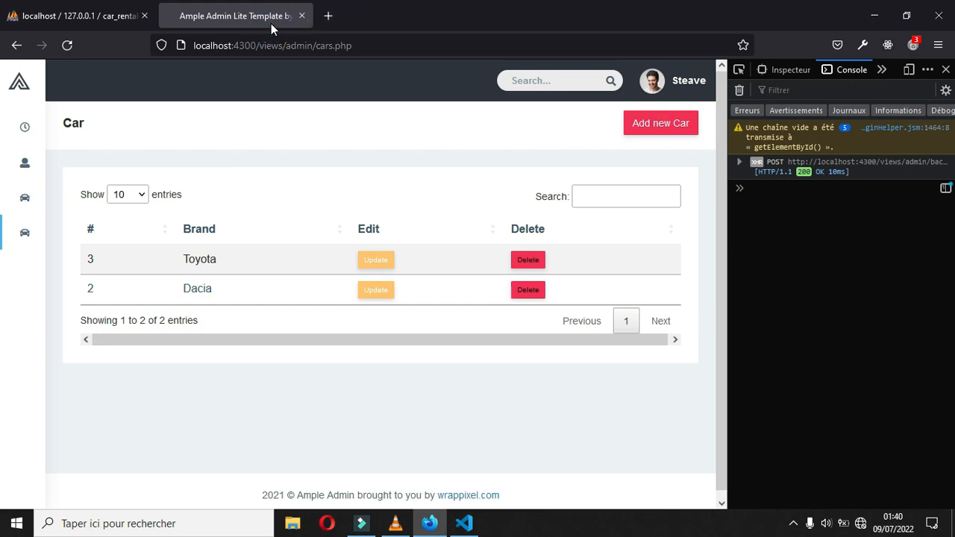
- Switch from Firefox to VS Code and close the m_brands.php editor tab
left_click(361, 523)
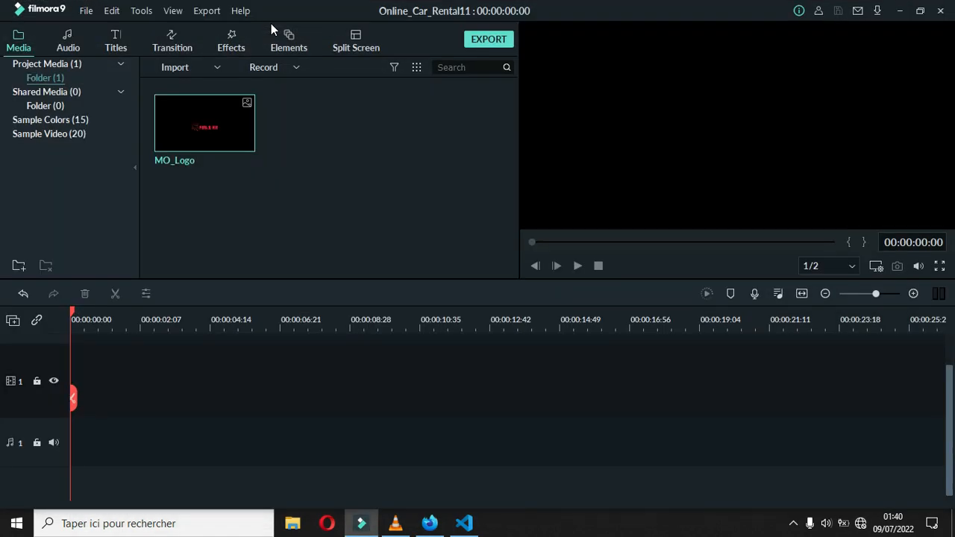
left_click(464, 524)
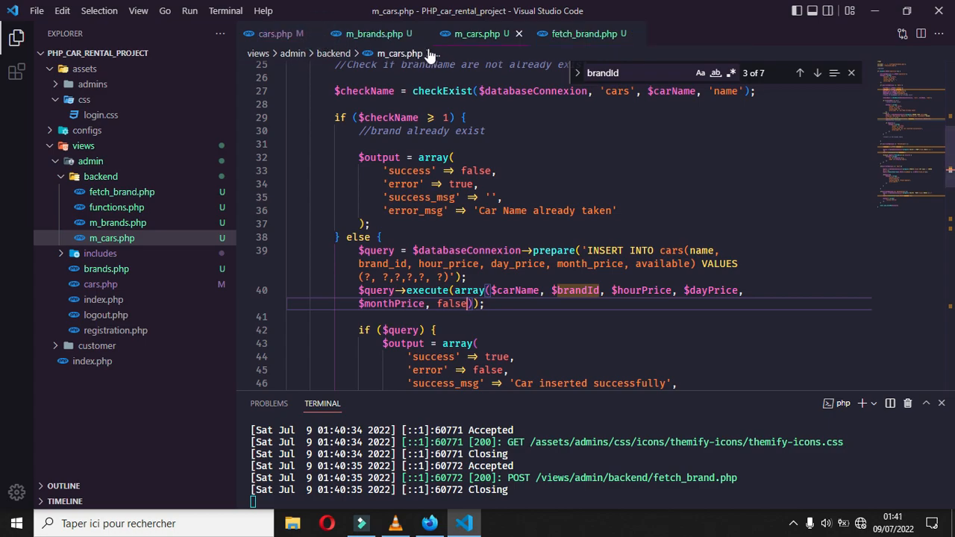
mouse_move(422, 34)
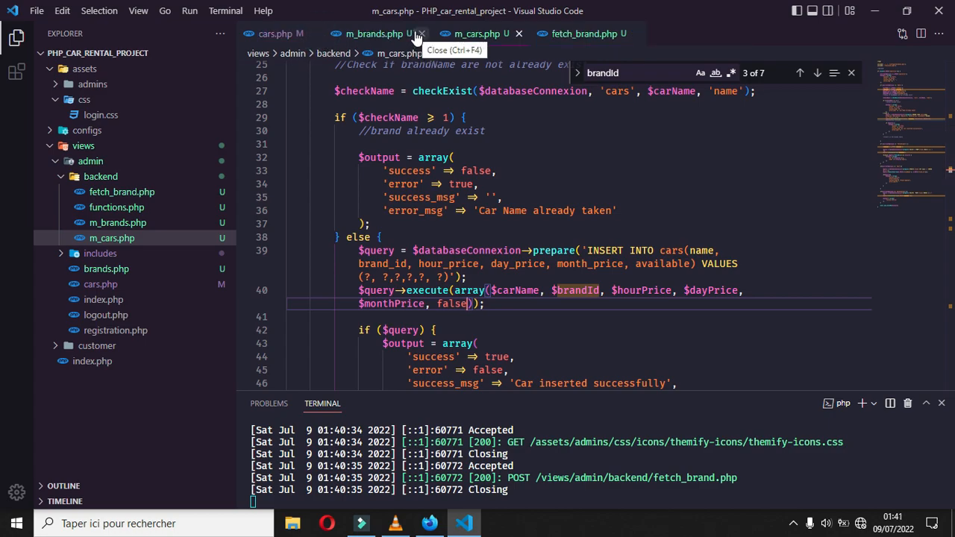
left_click(422, 34)
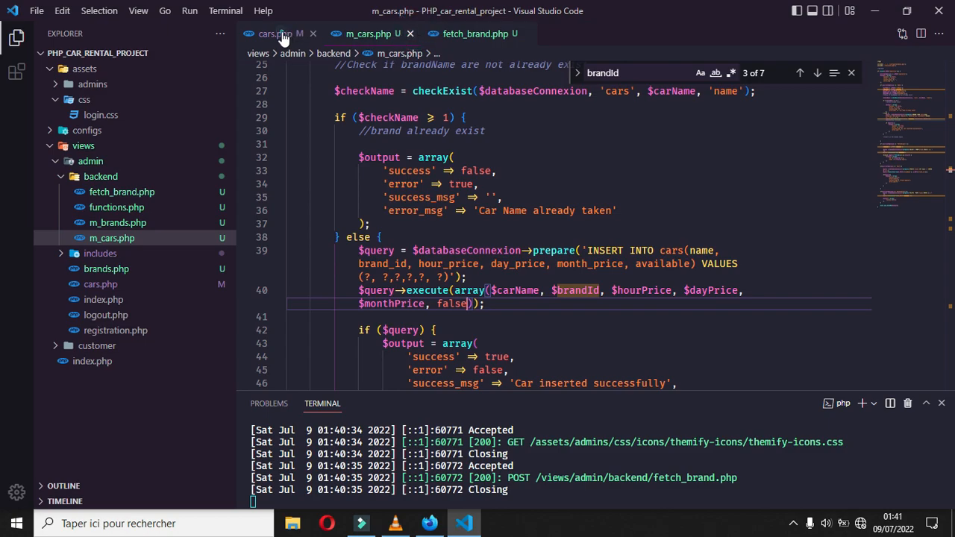
- Rename the DataTable variable in cars.php to carDataTabale and save
left_click(269, 34)
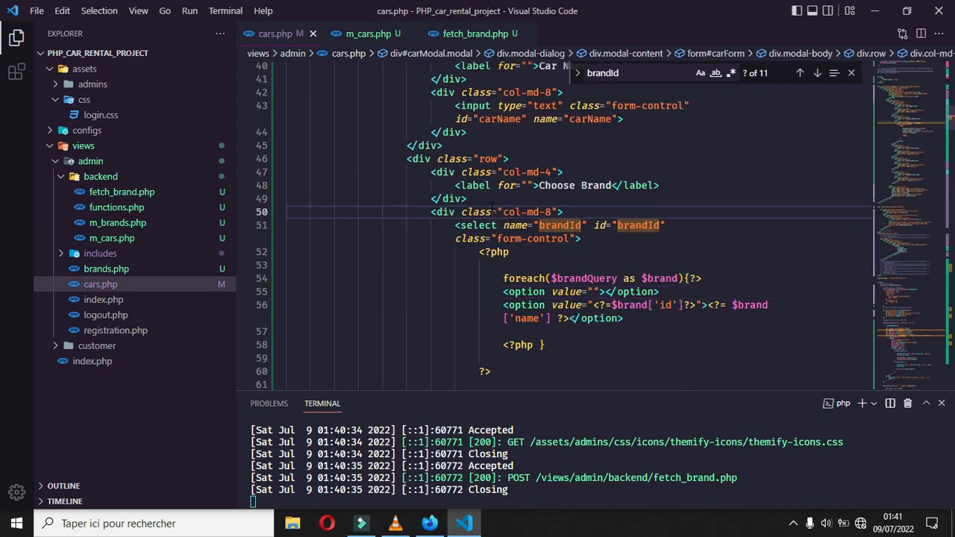
type("da")
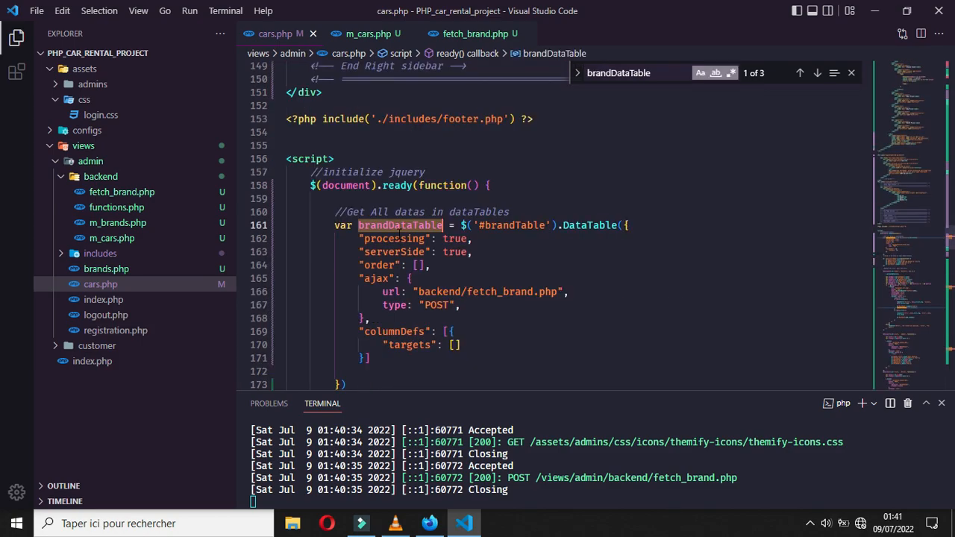
type("carD")
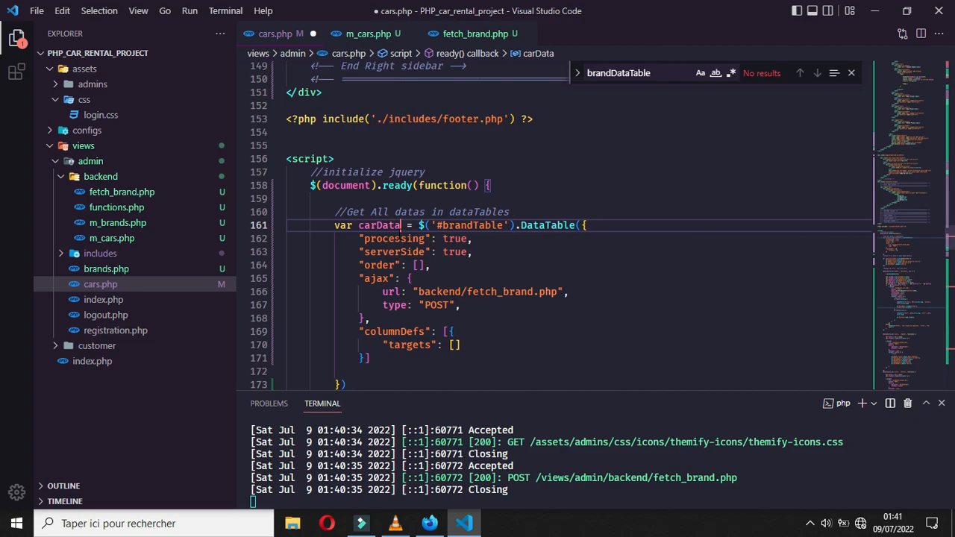
type("Tabale")
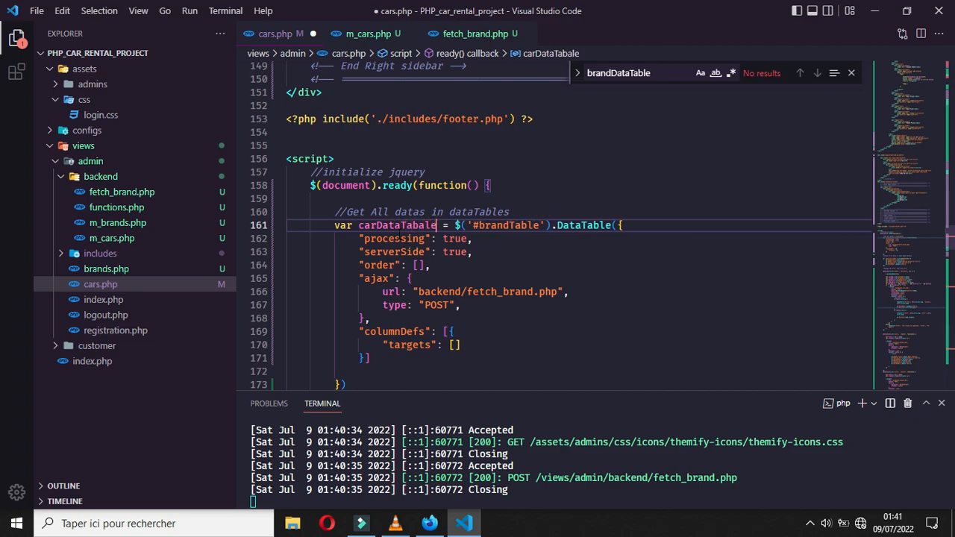
key("ctrl+s")
type("m_cars")
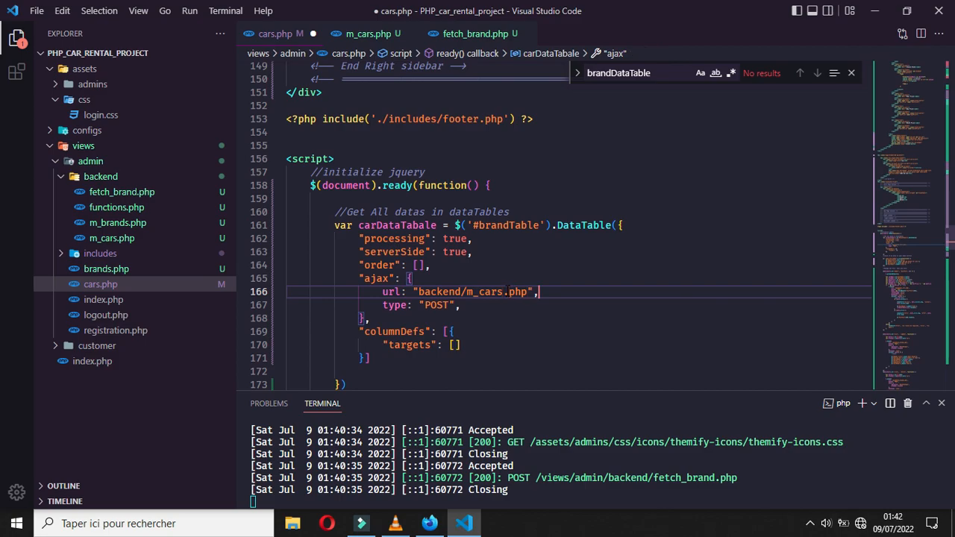
- Add data: {operation: 'FetchAll'} to the cars.php ajax request
type("data: {o")
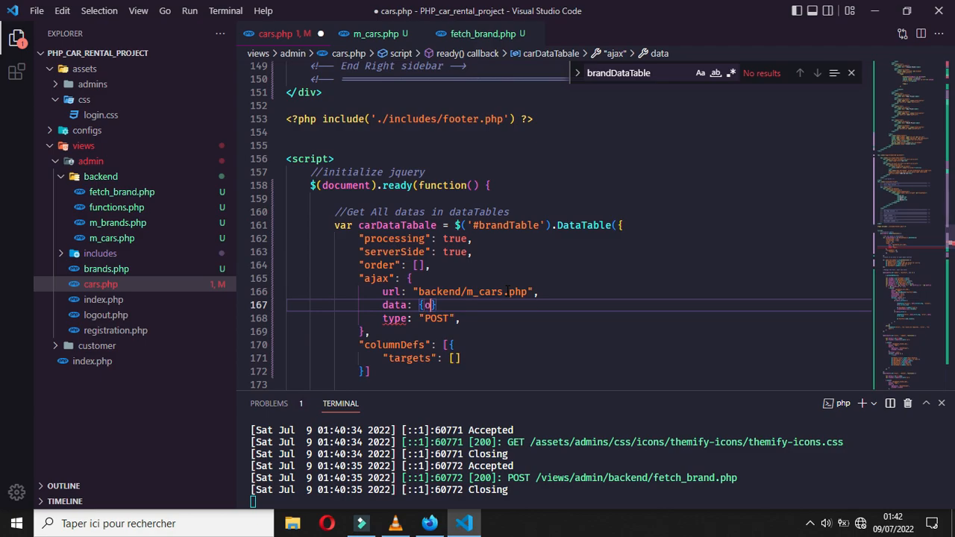
type("operation:")
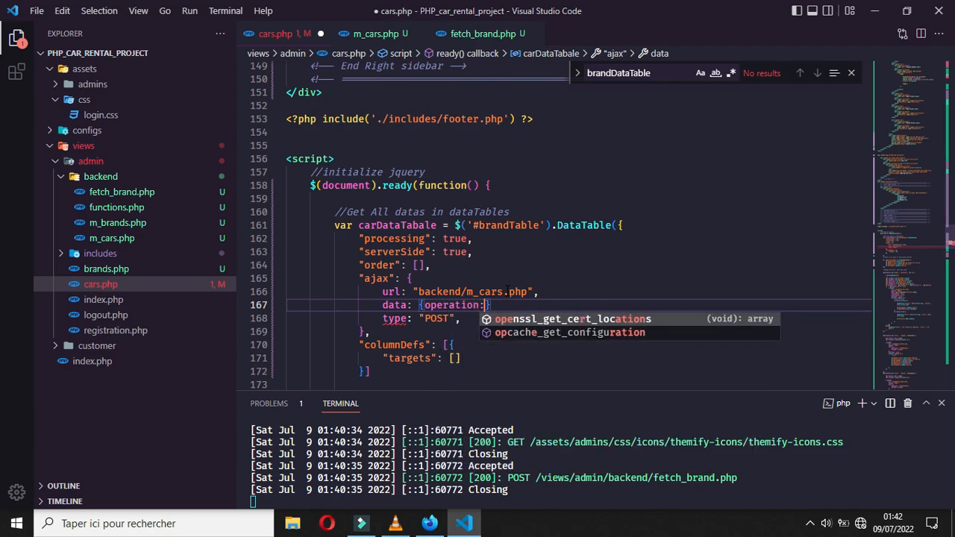
type("'")
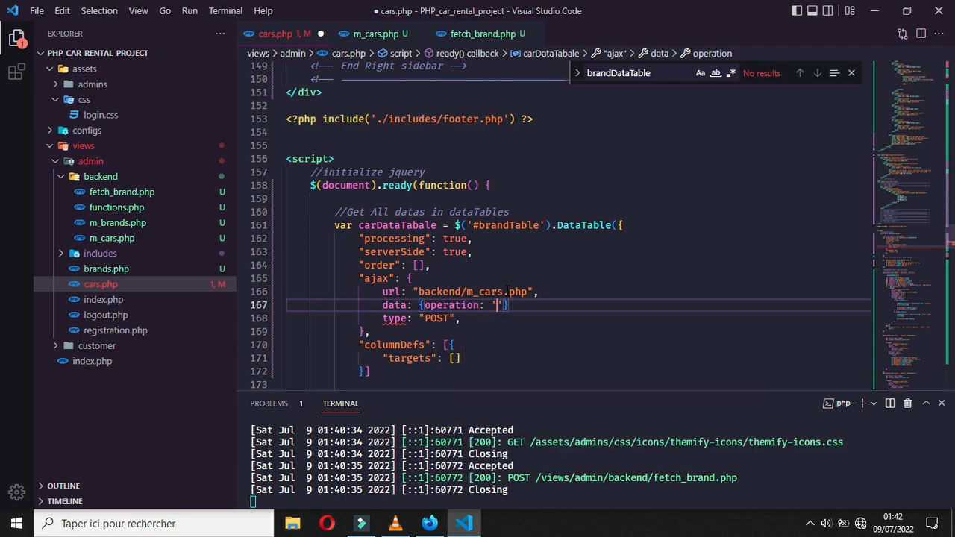
type("FetchAll")
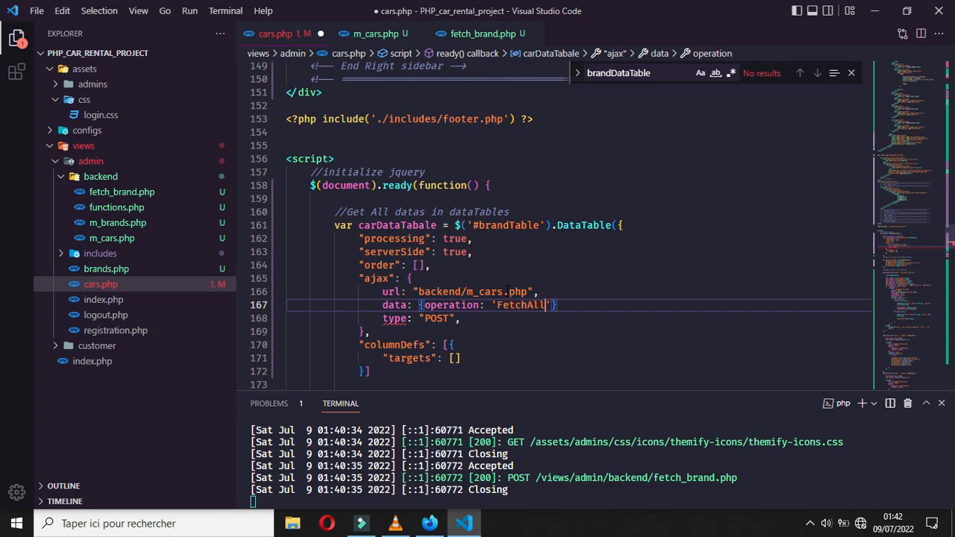
type(",")
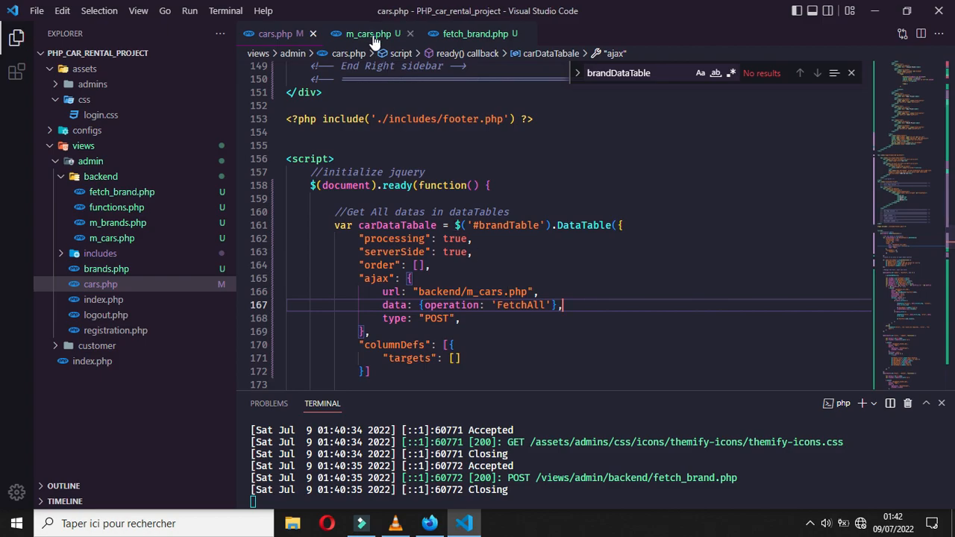
- In m_cars.php, start an if block checking $currentOperaion == 'FetchAll'
left_click(368, 34)
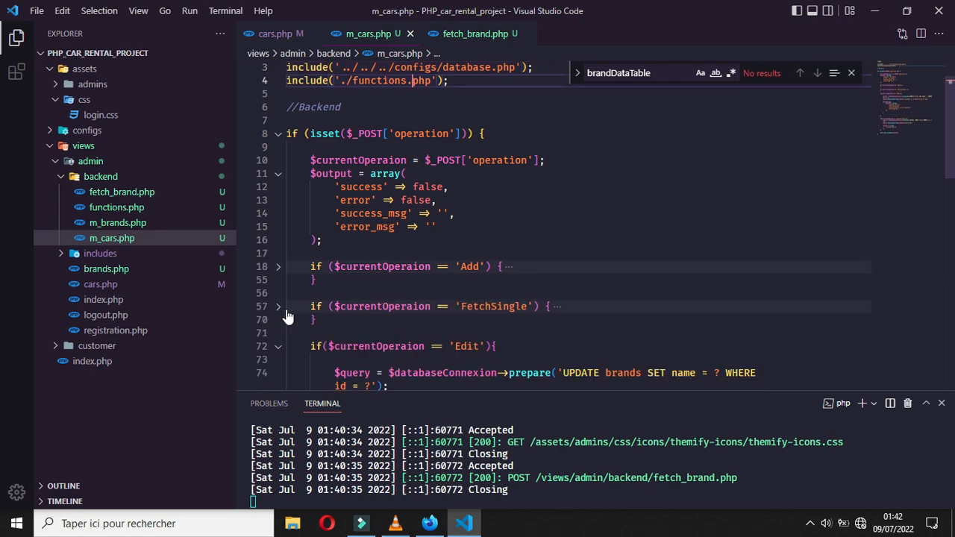
left_click(278, 346)
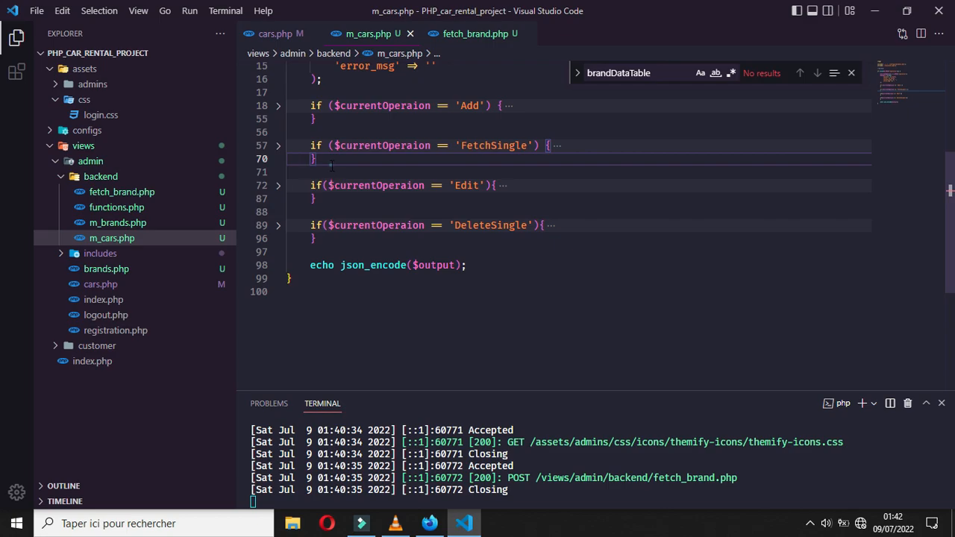
type("if(")
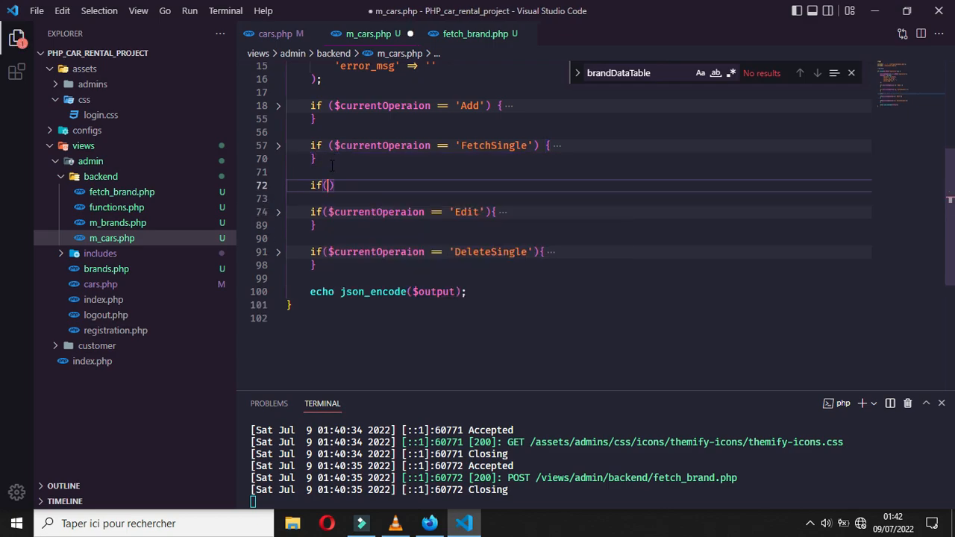
type("$currentOperaion")
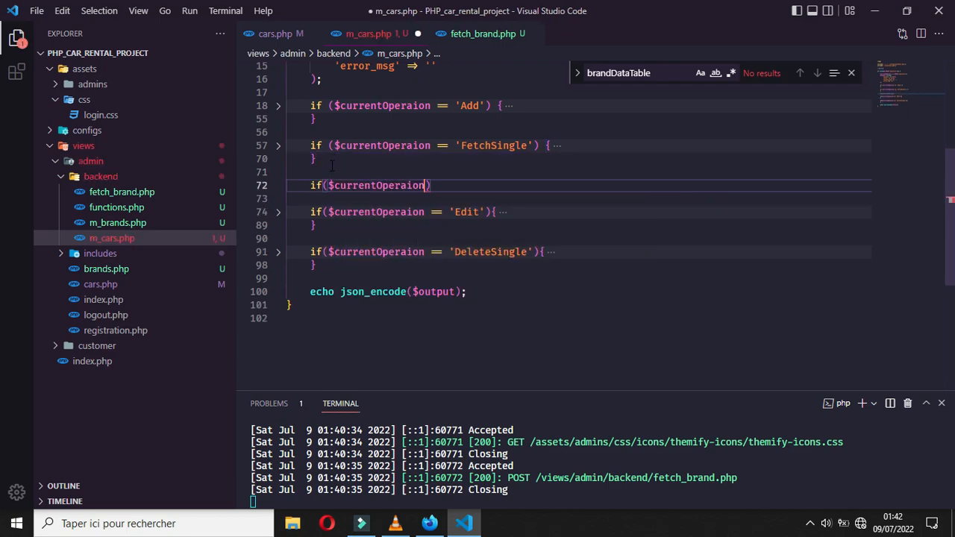
type("== 'Fe'")
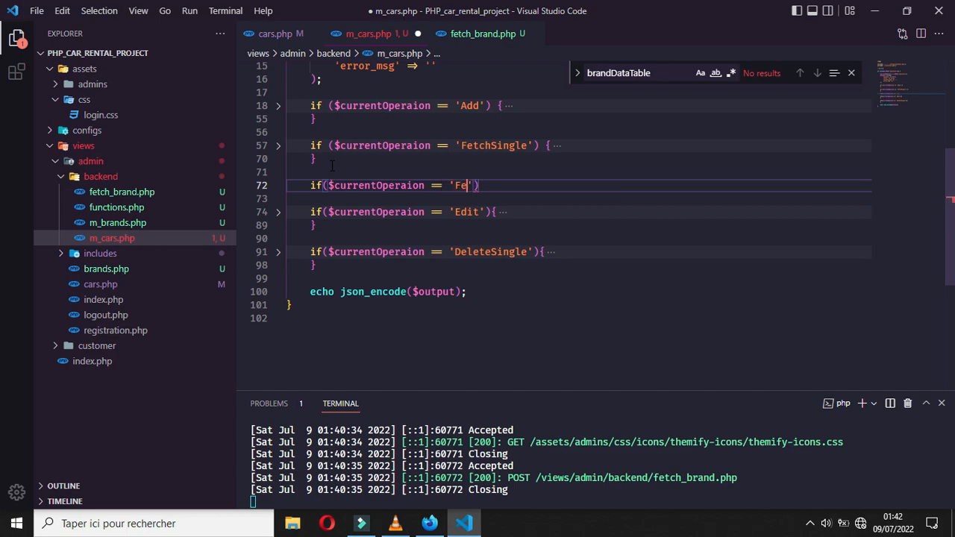
type("tchAll")
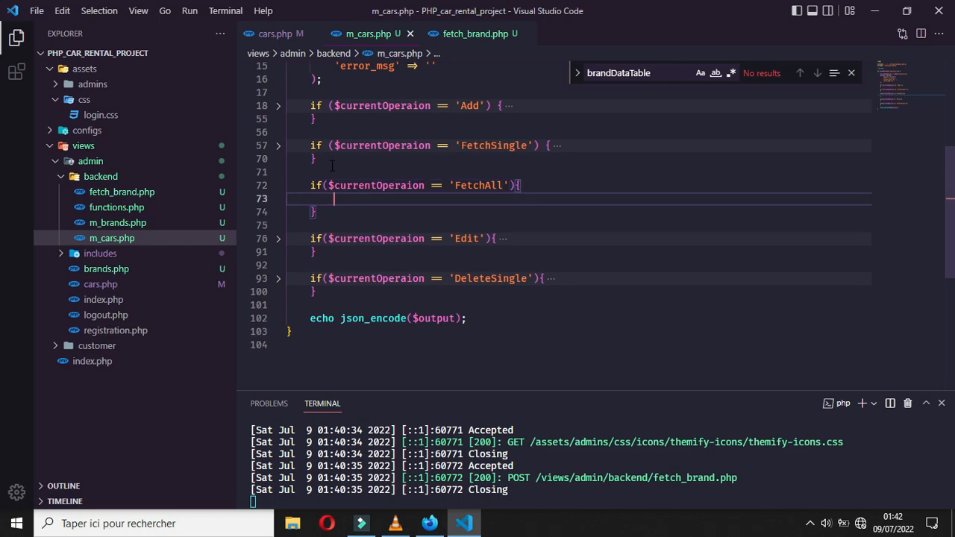
- Copy fetch_brand.php's query code into the FetchAll branch, then close fetch_brand.php
left_click(122, 192)
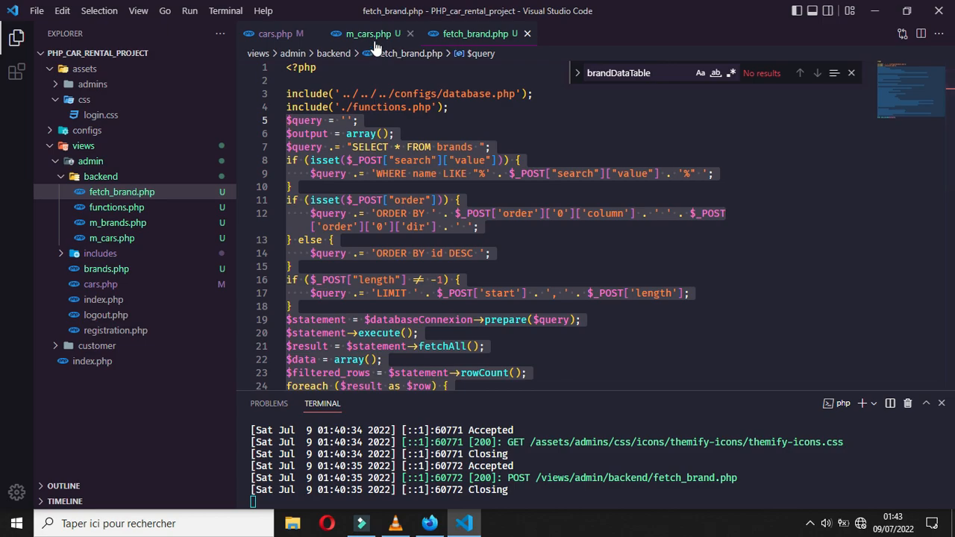
left_click(368, 34)
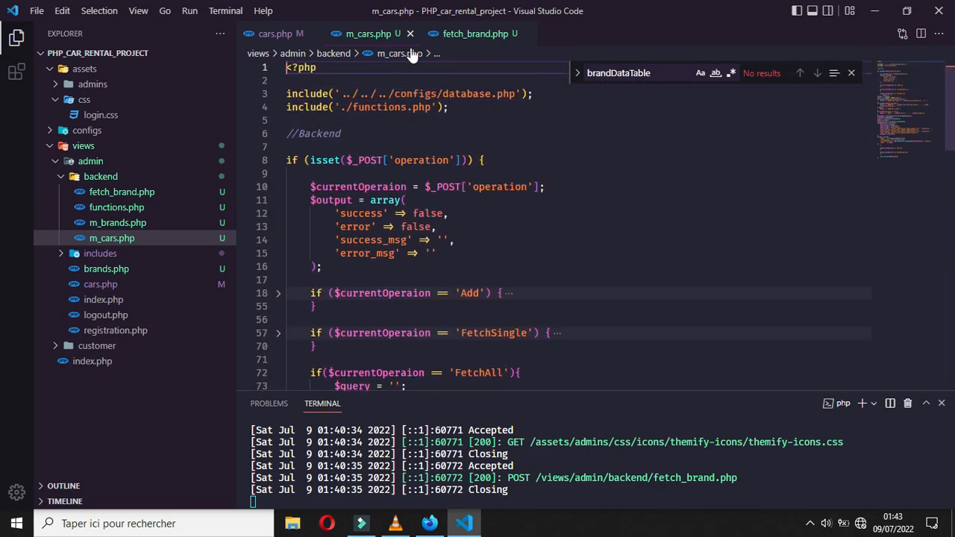
left_click(475, 34)
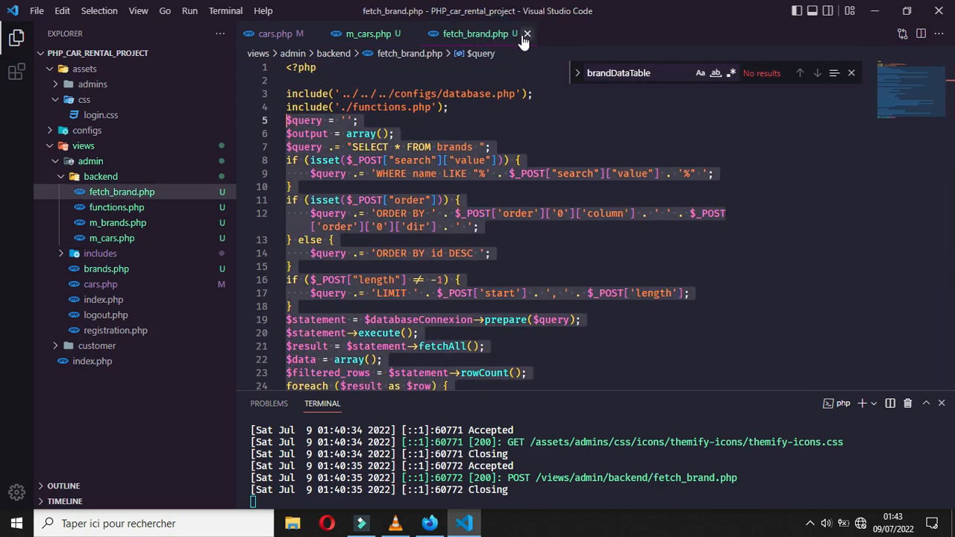
left_click(527, 34)
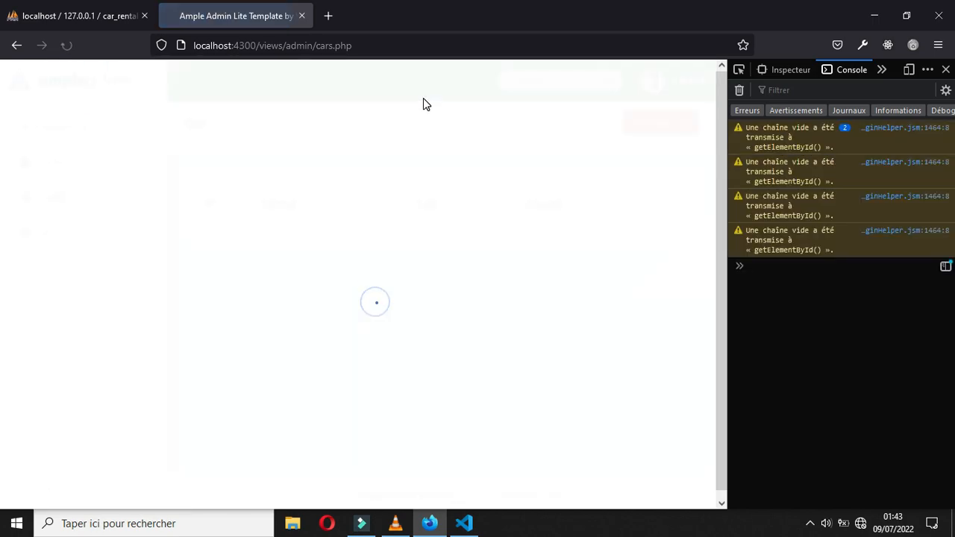
left_click(360, 523)
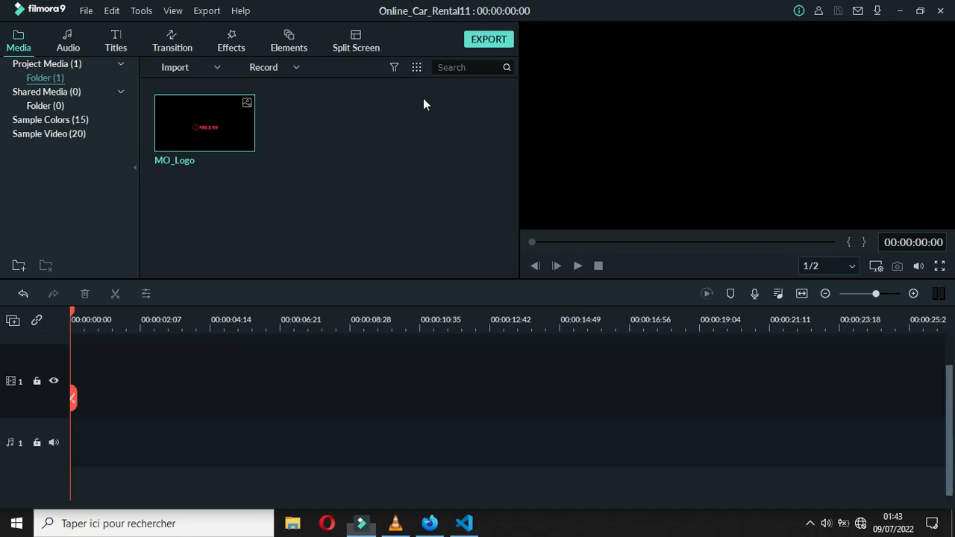
left_click(463, 523)
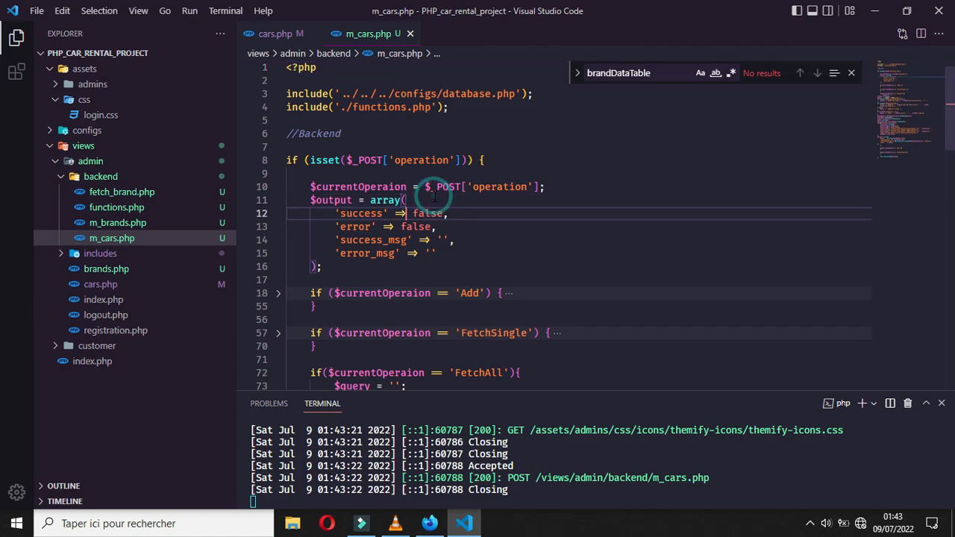
- Add LEFT JOIN brands ON cars.brand_id = brands.id after FROM cars on line 75
scroll("down", 3)
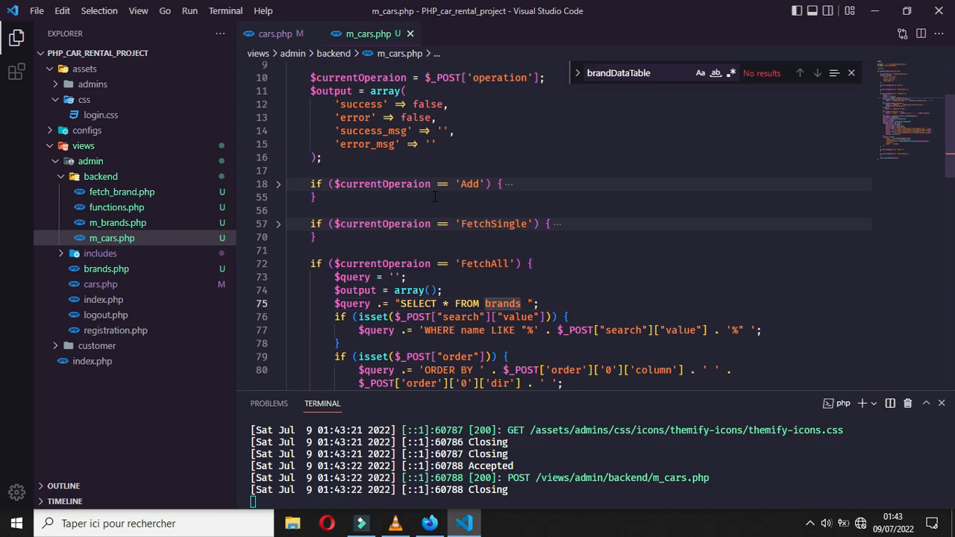
type("car")
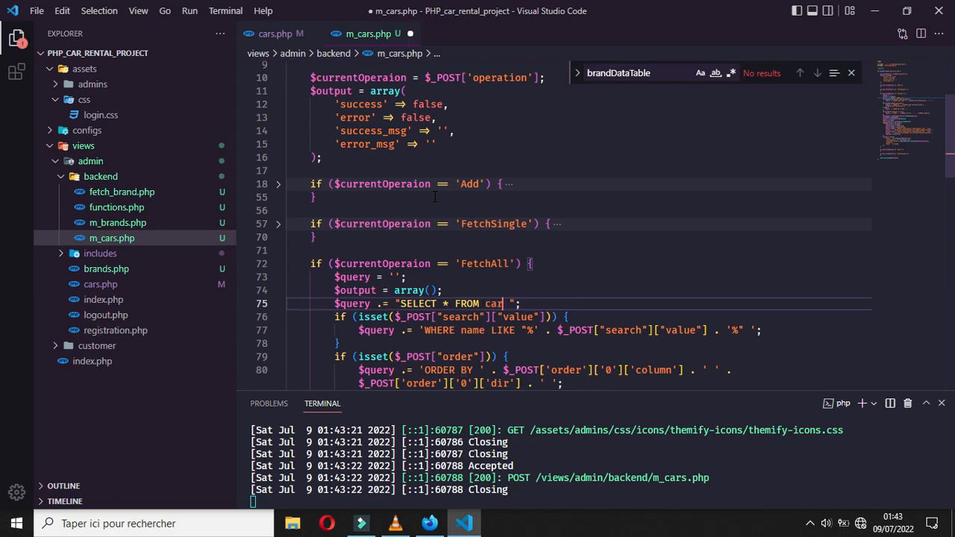
left_click(360, 523)
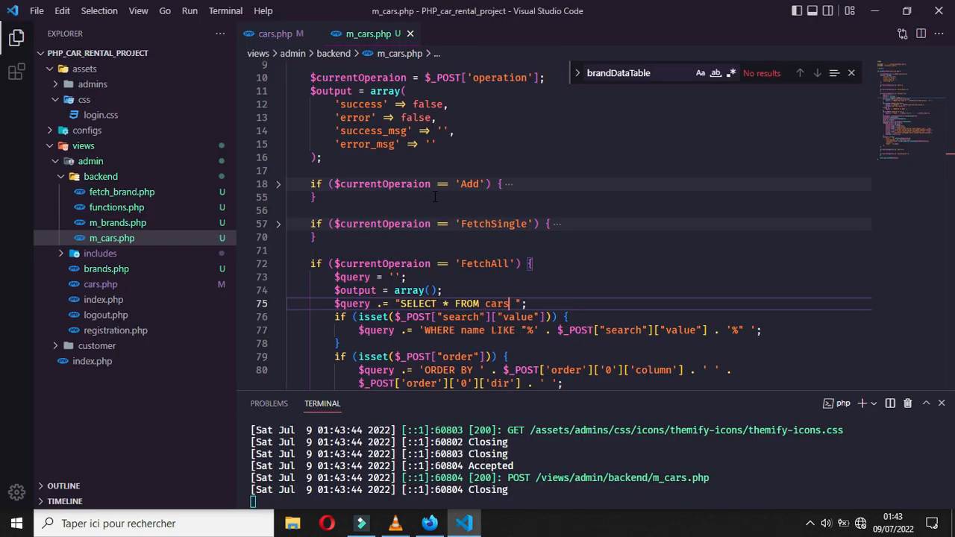
type("L")
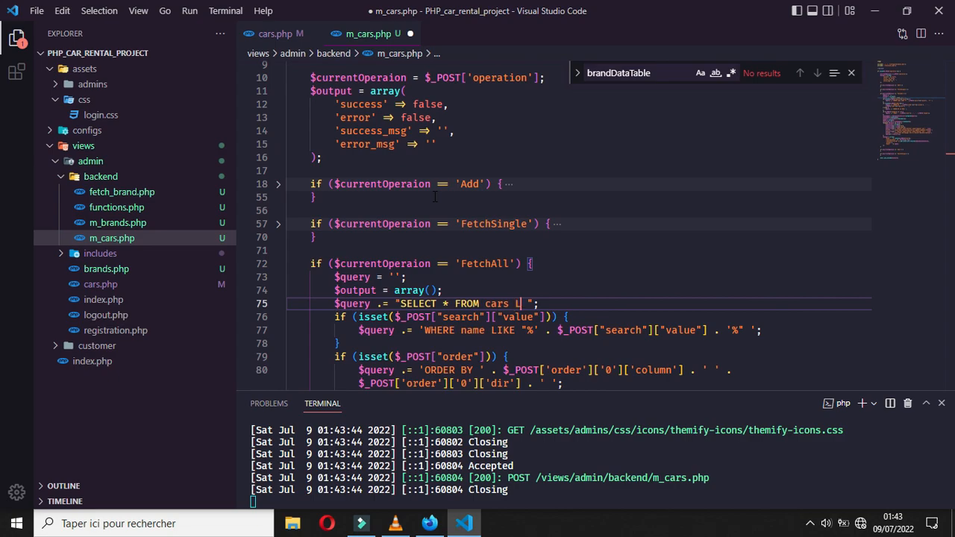
type("EFT")
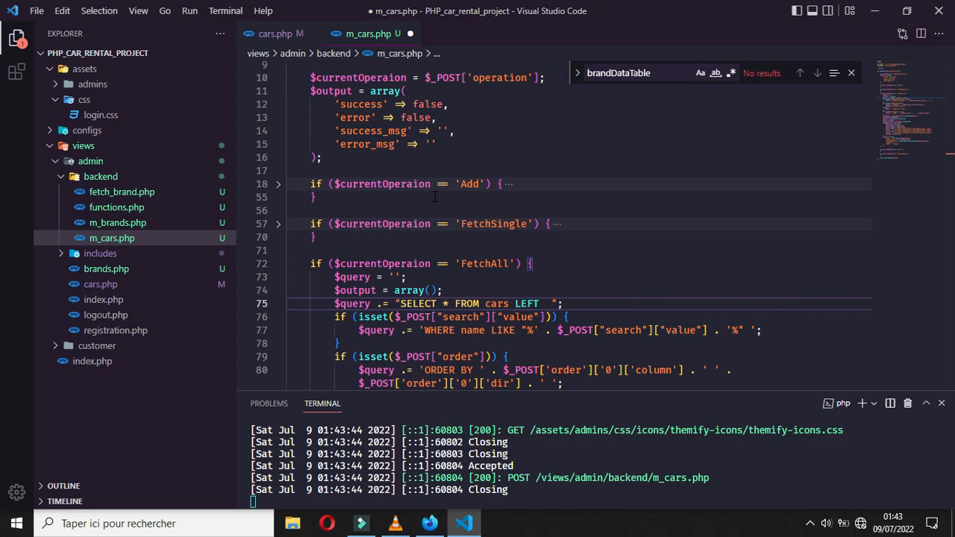
type("JOIN")
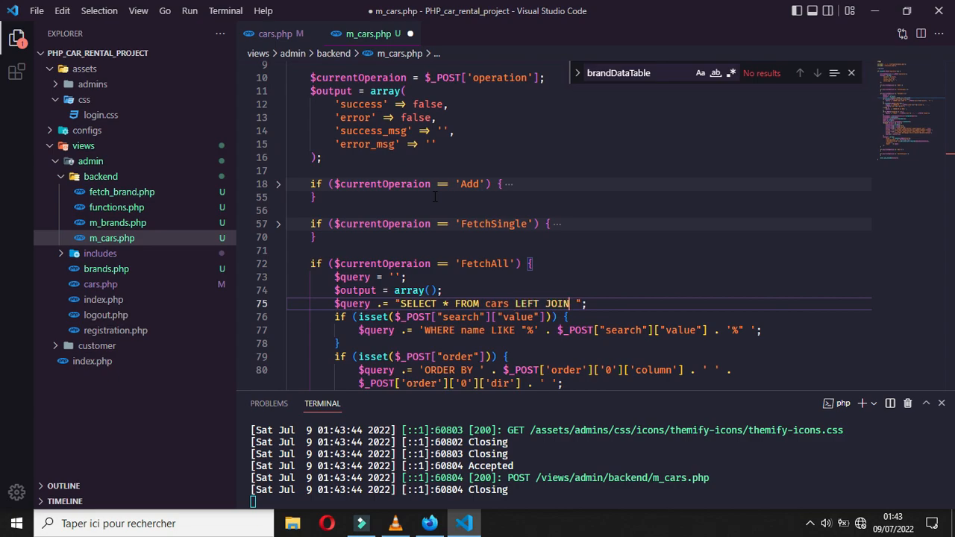
type("bran")
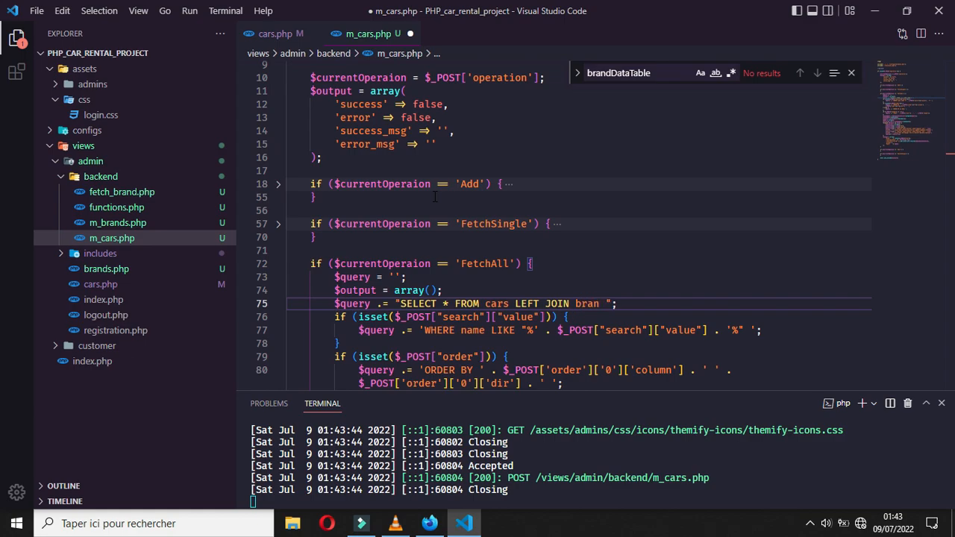
type("ds")
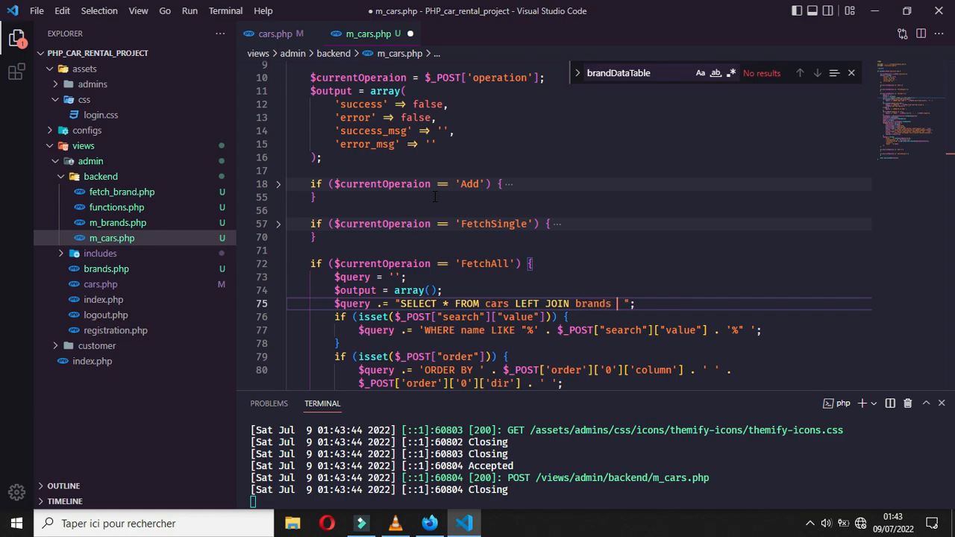
type("O")
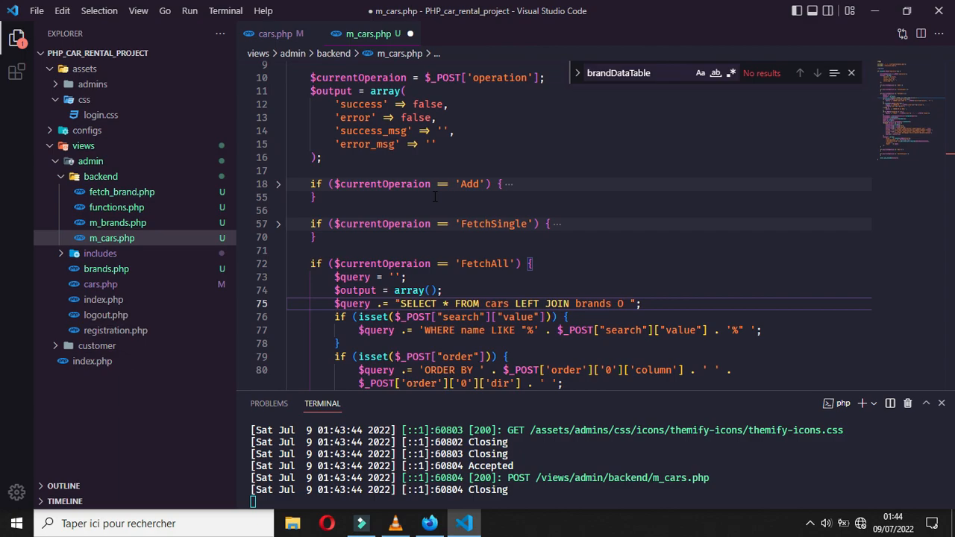
type("N cars.brand")
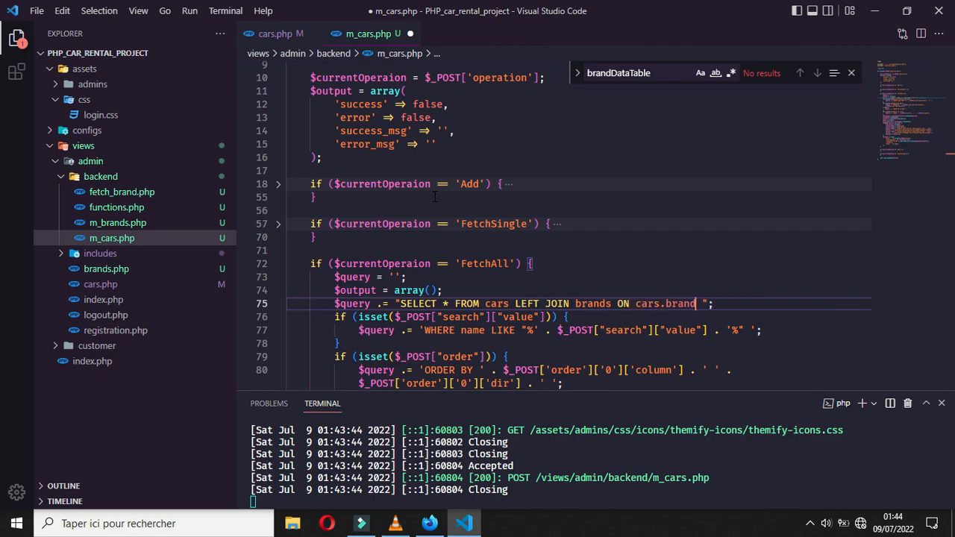
type("_id =")
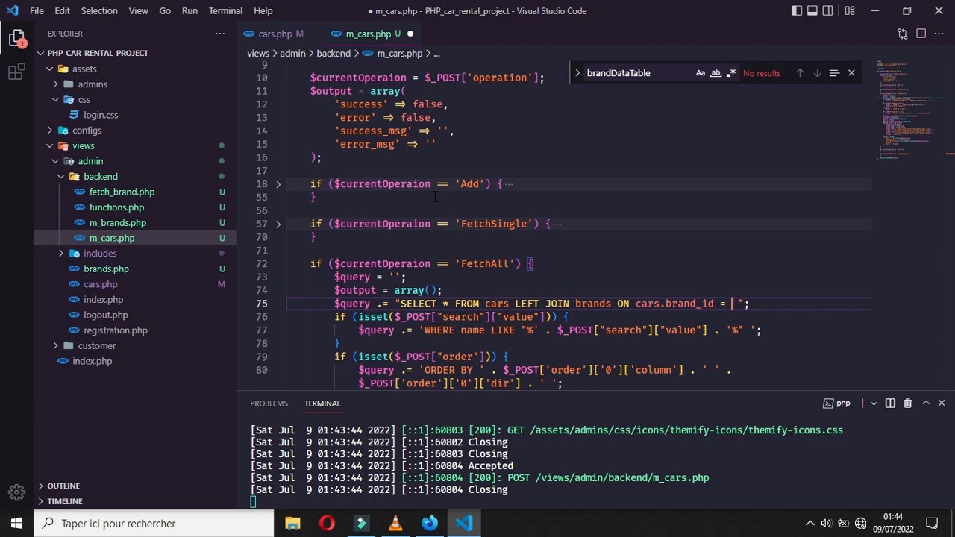
type("brands.id")
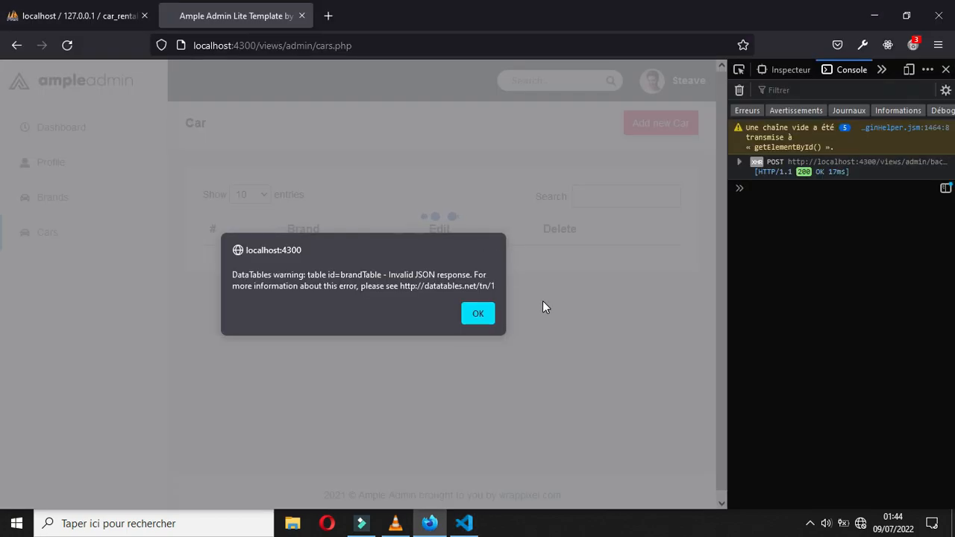
- Dismiss the invalid JSON warning and read the ambiguous 'id' order-clause error
left_click(478, 313)
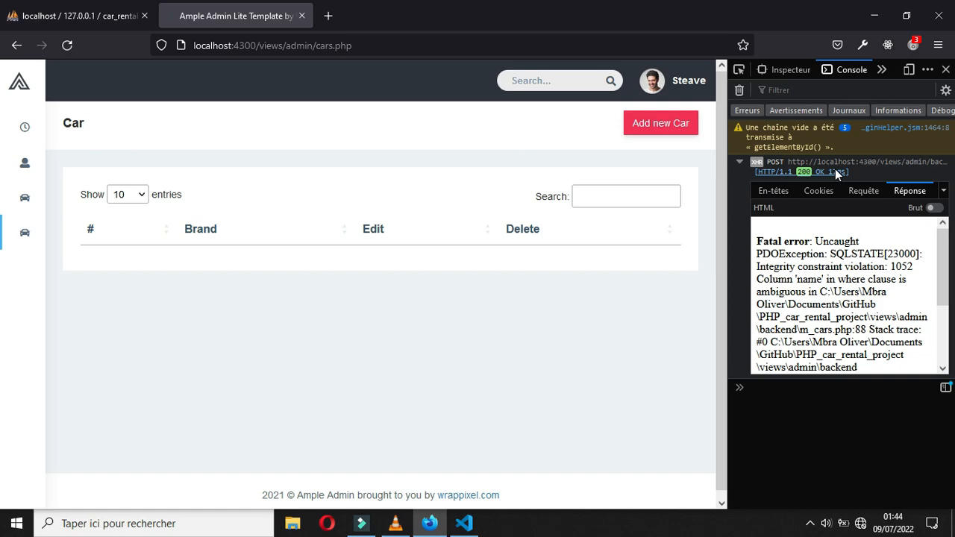
left_click(464, 523)
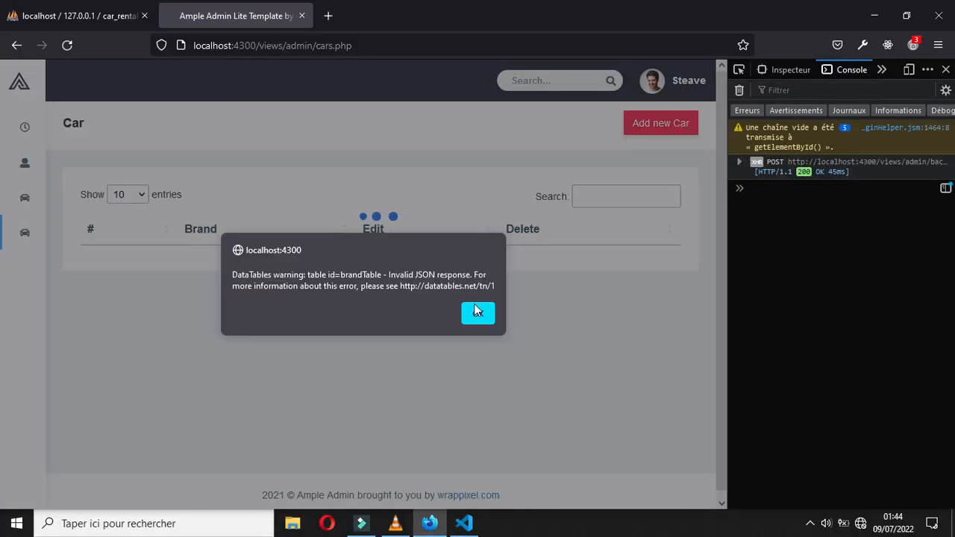
left_click(477, 313)
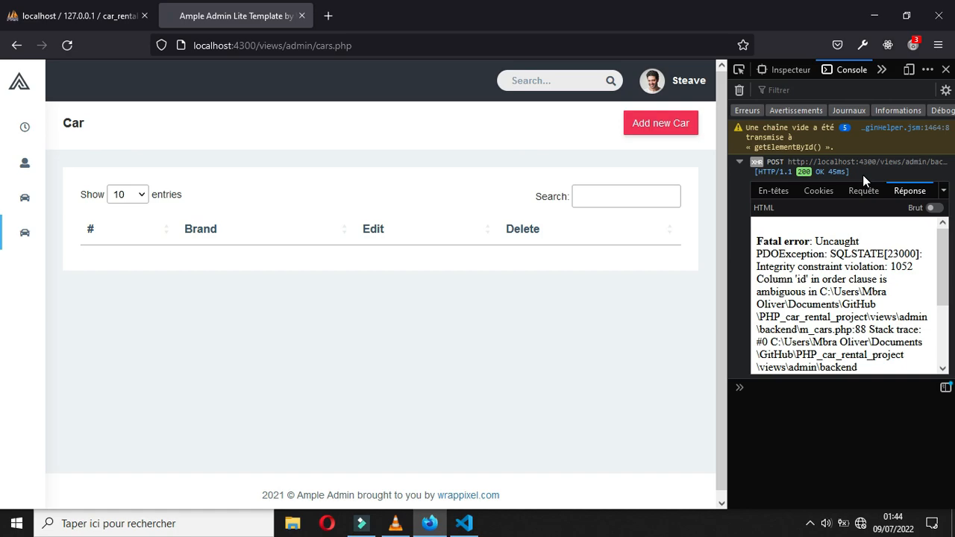
left_click(463, 522)
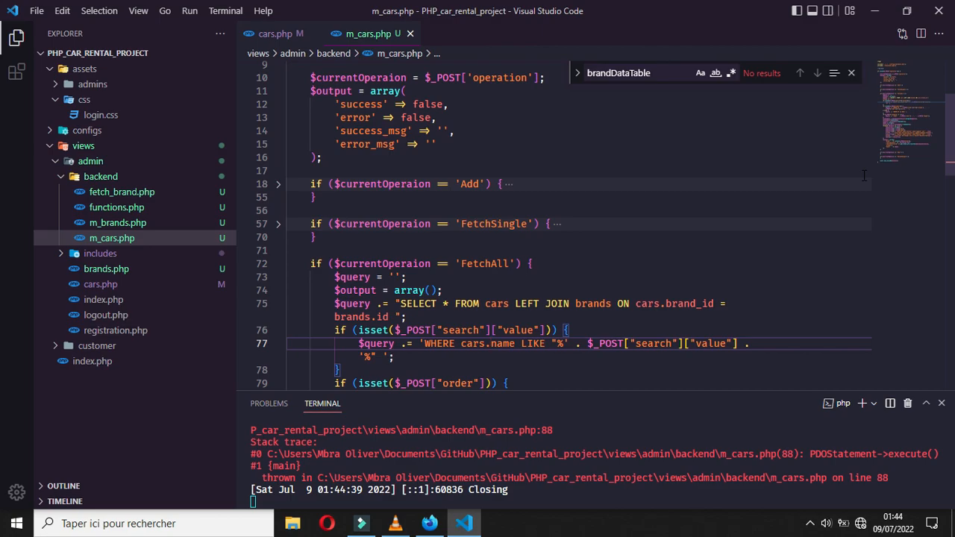
- Change ORDER BY id DESC to ORDER BY cars.id DESC on line 82
scroll("down", 3)
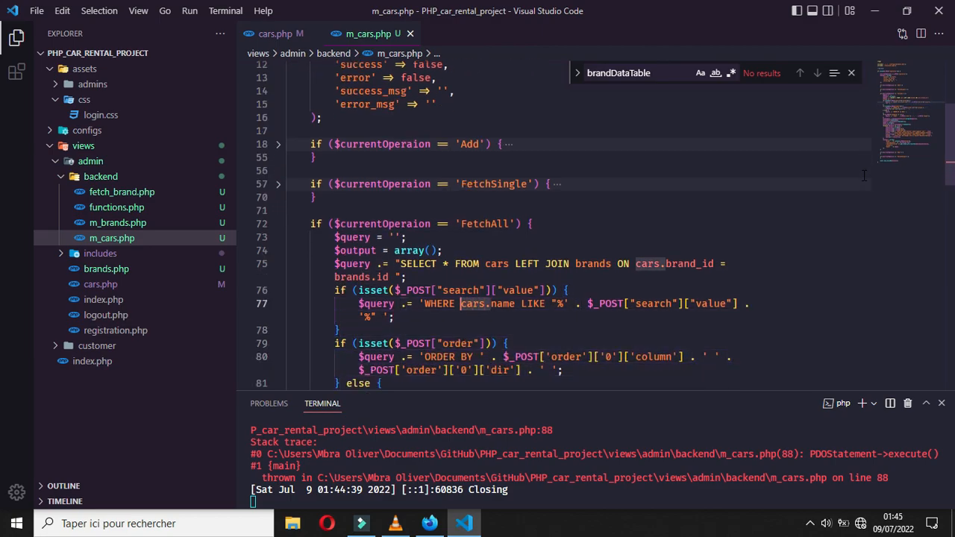
scroll("down", 3)
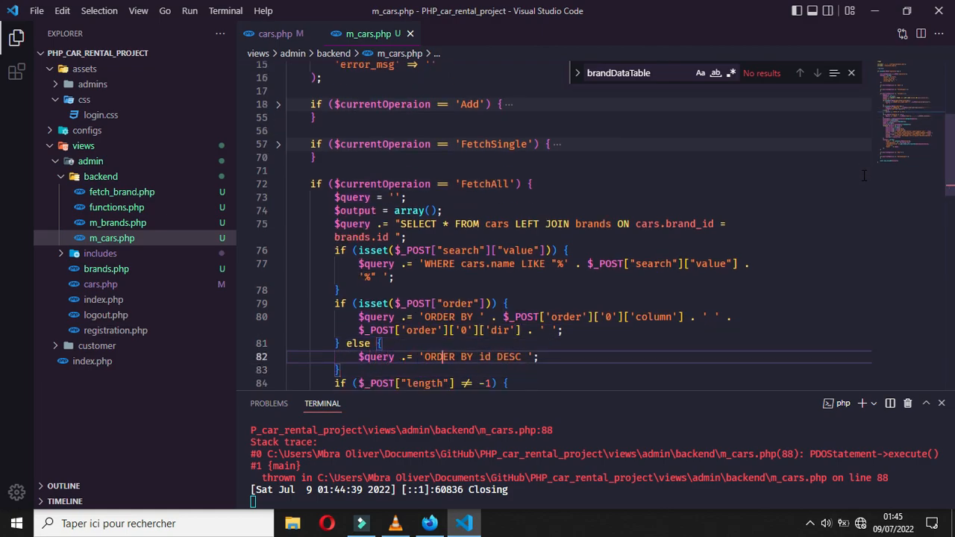
type("cars.")
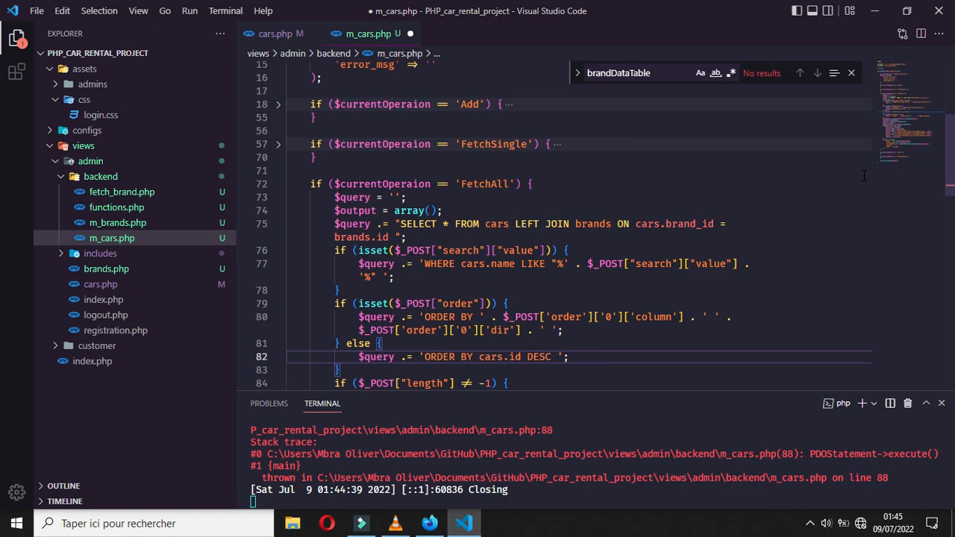
scroll("down", 3)
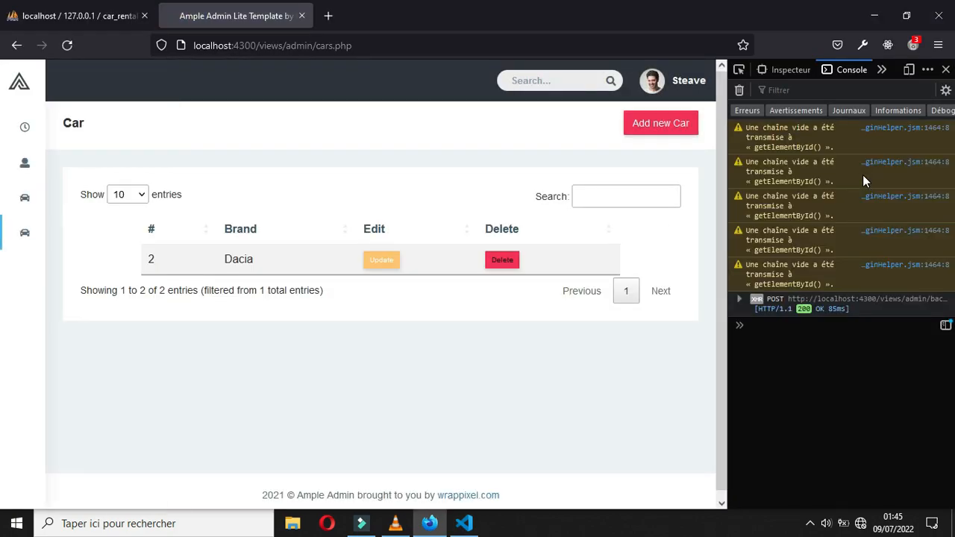
- Reload the Car page and confirm the DataTable lists the Dacia row
left_click(464, 523)
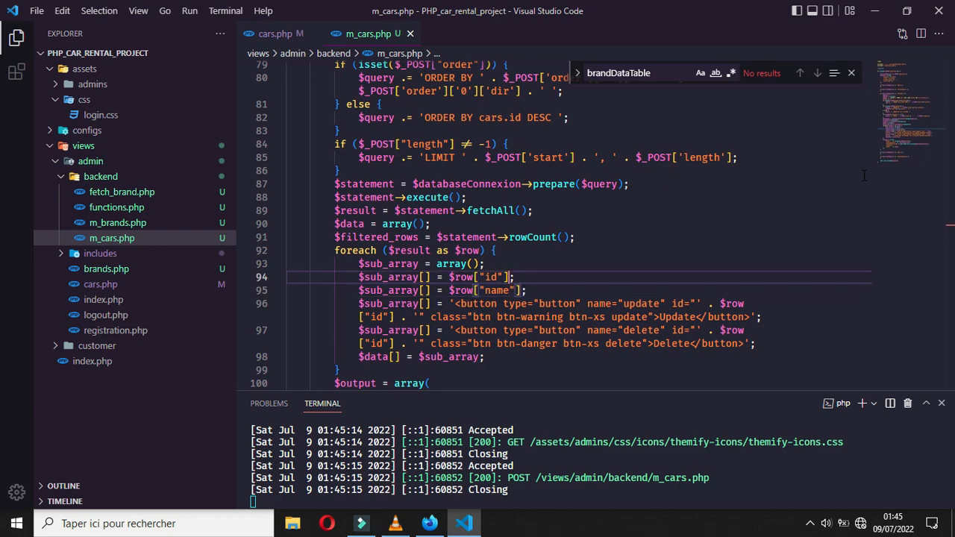
- Insert ', SELECT name FROM brands as brand' after FROM cars on line 75
scroll("up", 3)
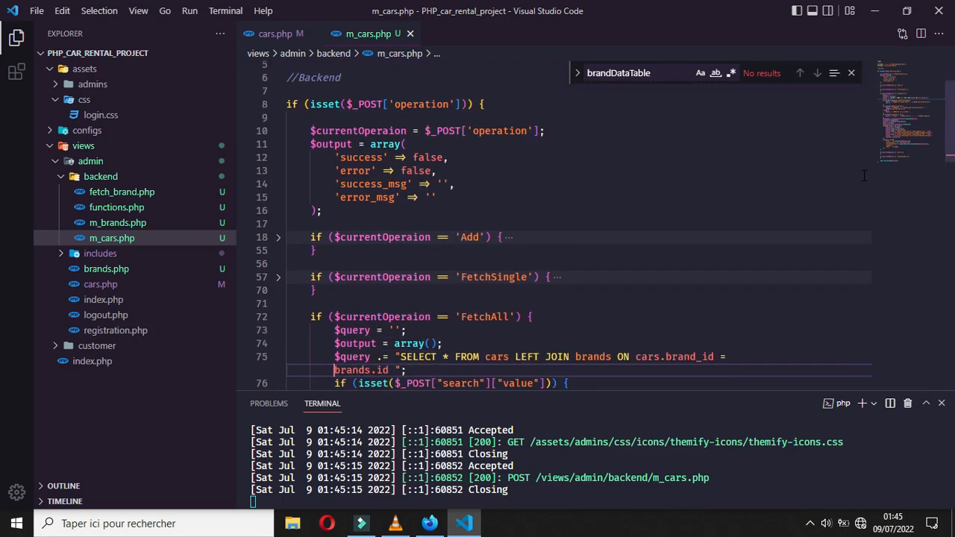
scroll("down", 3)
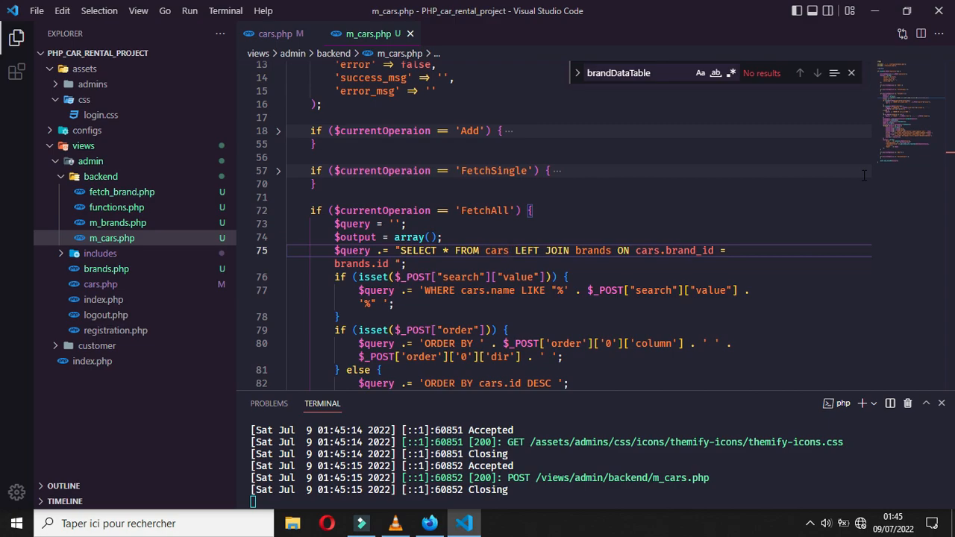
type(",")
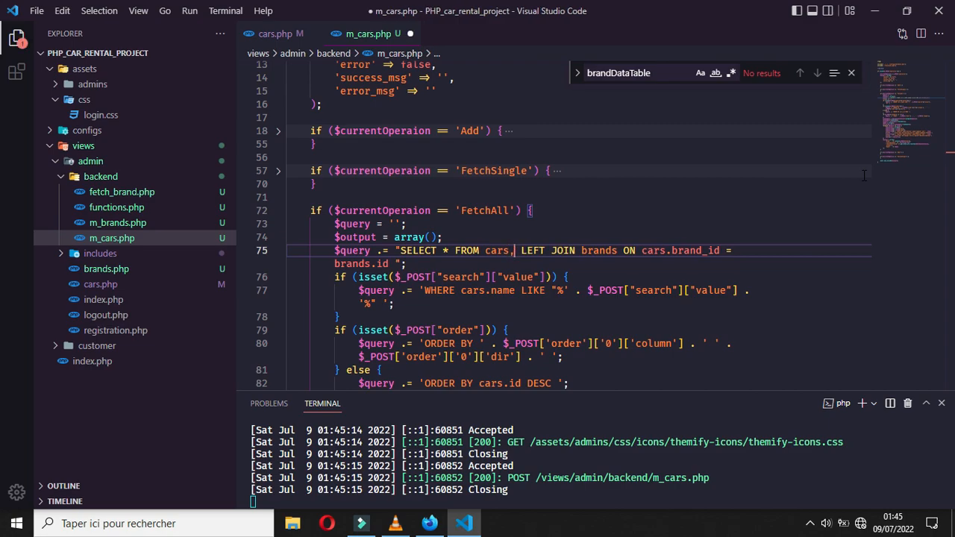
type("\" \"")
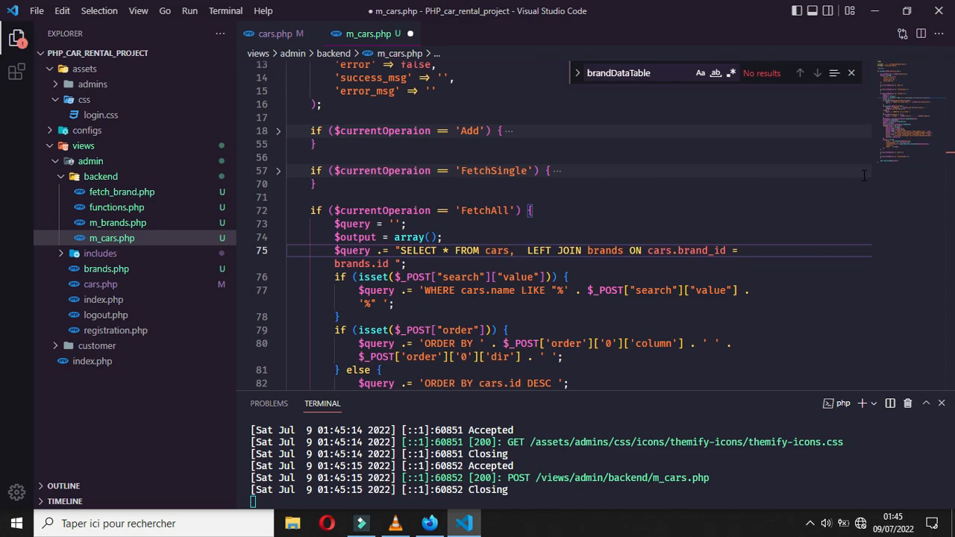
type("SELECT name")
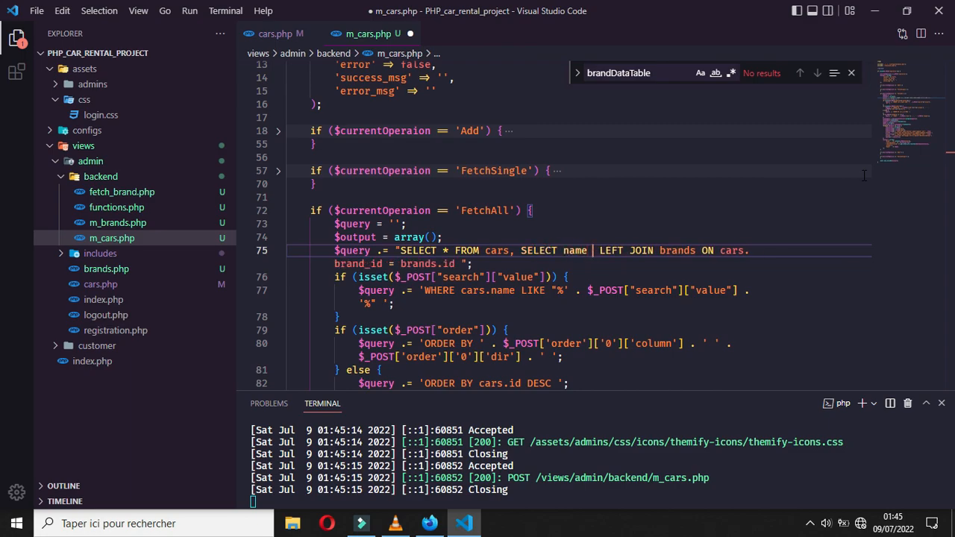
type("FROM br")
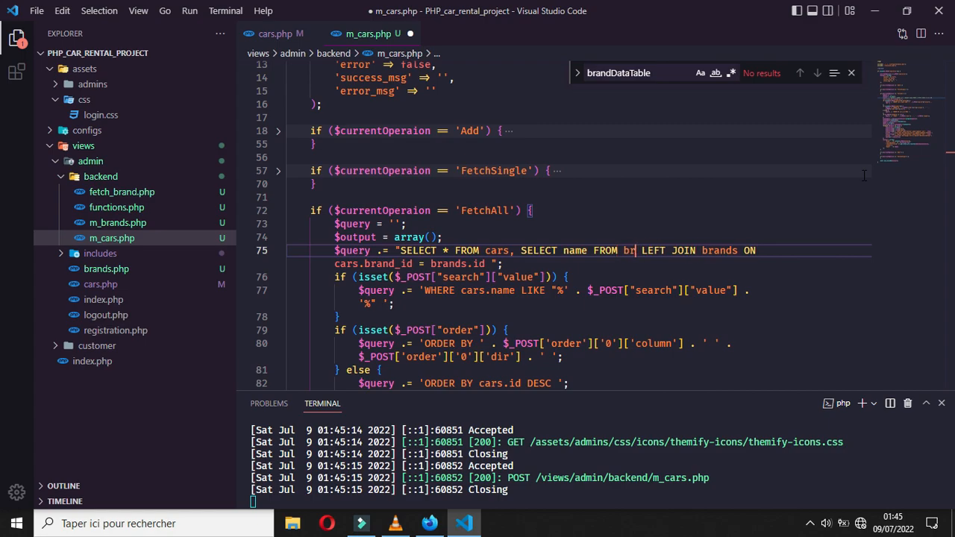
type("as br")
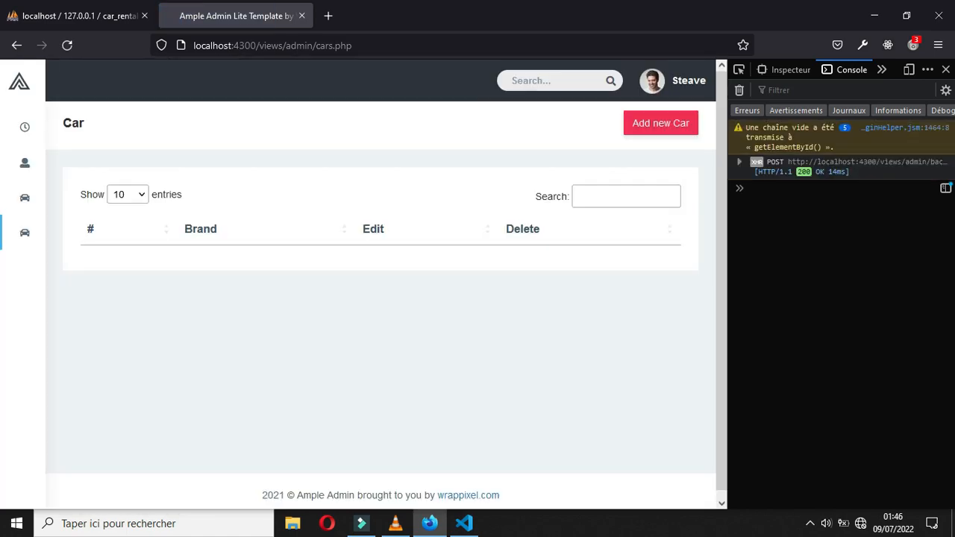
- Reload the Car page in Firefox and check the now-empty DataTable
left_click(463, 524)
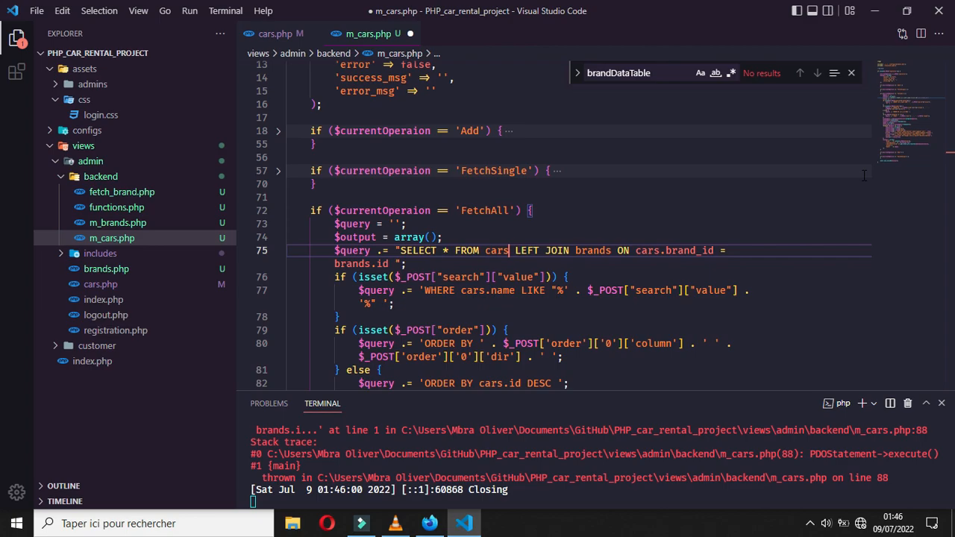
- Save m_cars.php with the reverted left-join query and return to Firefox
key("ctrl+s")
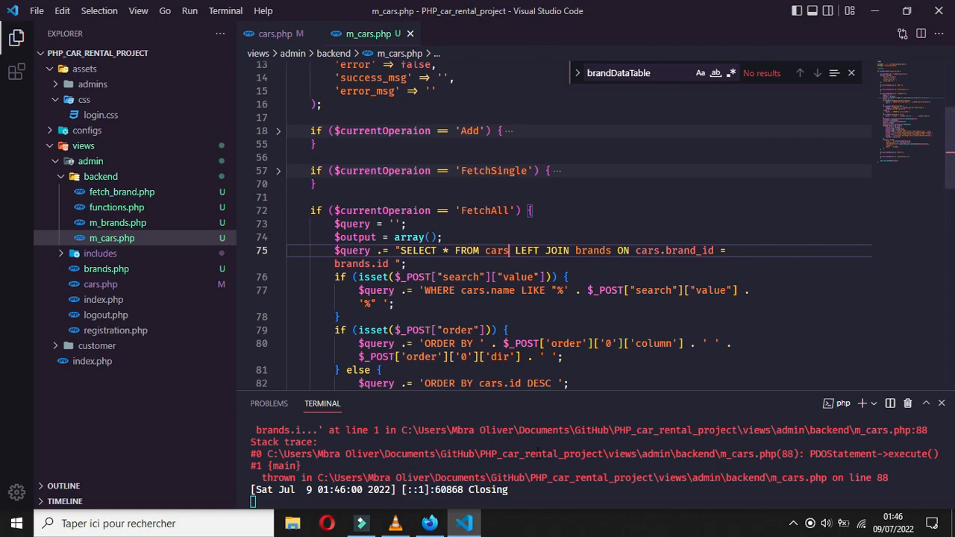
left_click(429, 523)
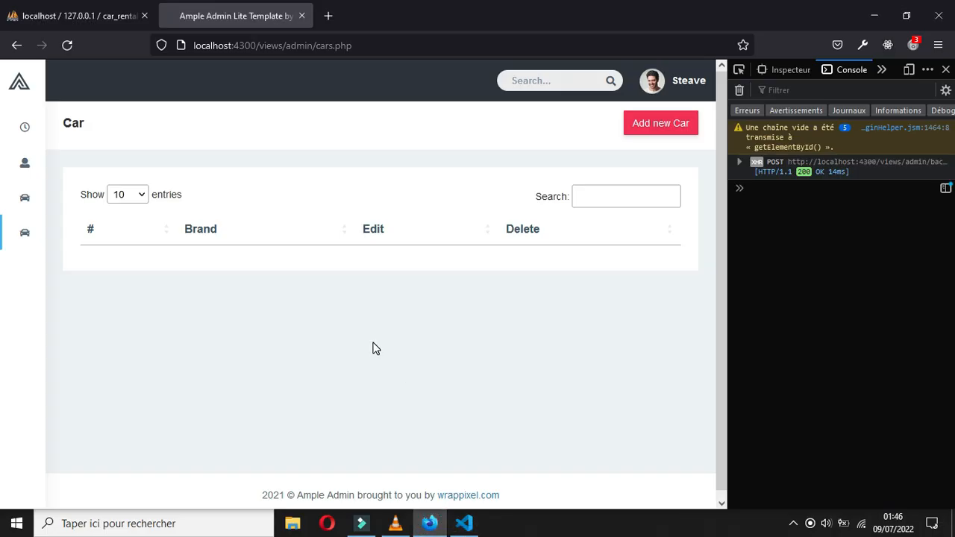
- Reload the cars page so the Car 1 row appears, then return to VS Code
left_click(464, 523)
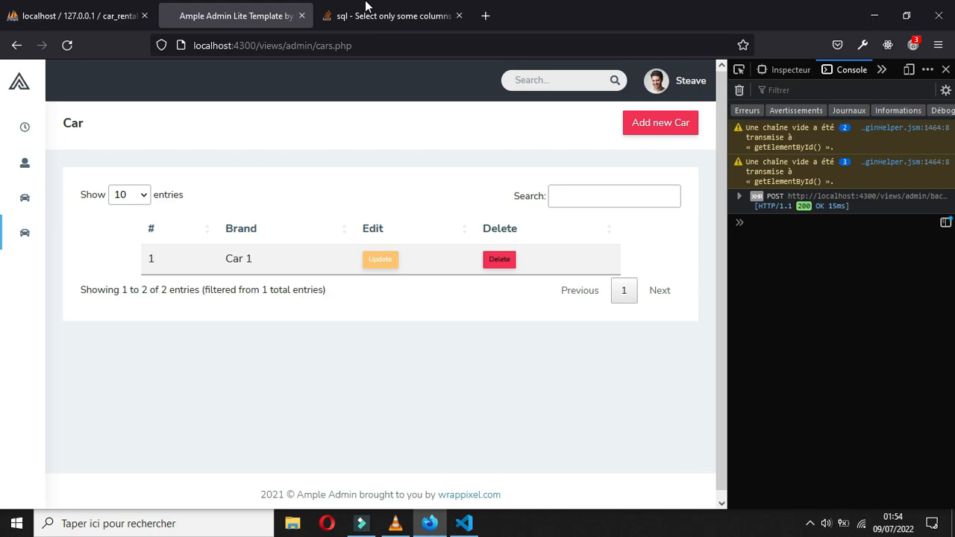
left_click(464, 523)
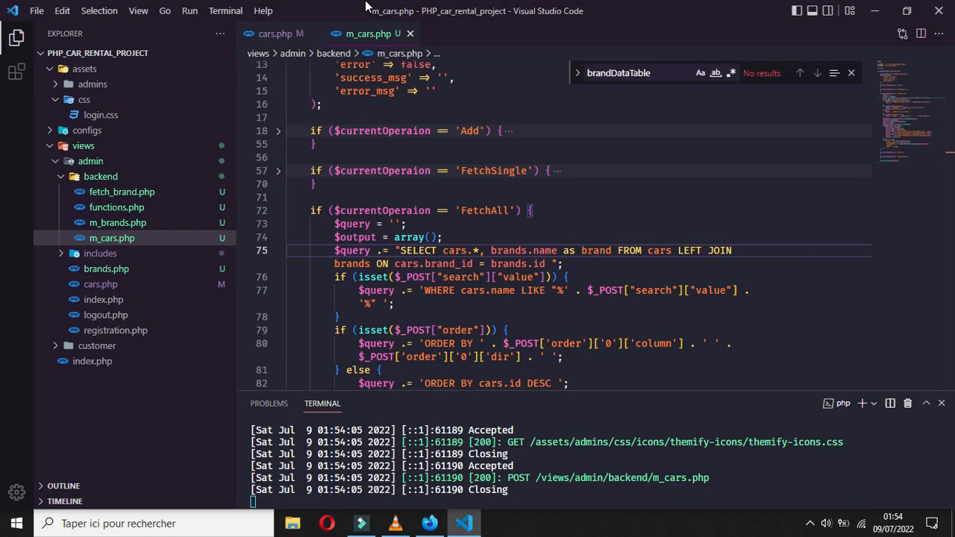
- Undo the query back to SELECT * FROM cars LEFT JOIN brands with unqualified columns
type("*")
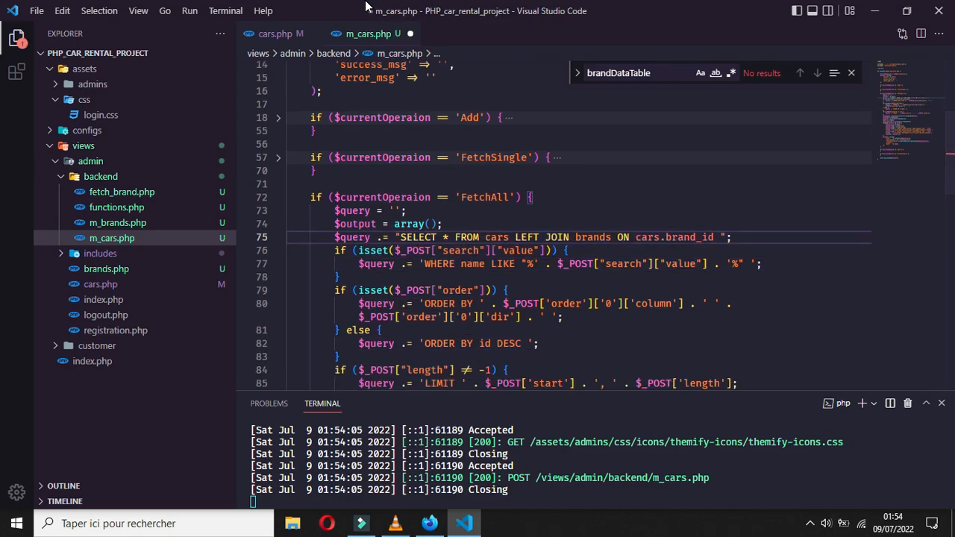
type("=")
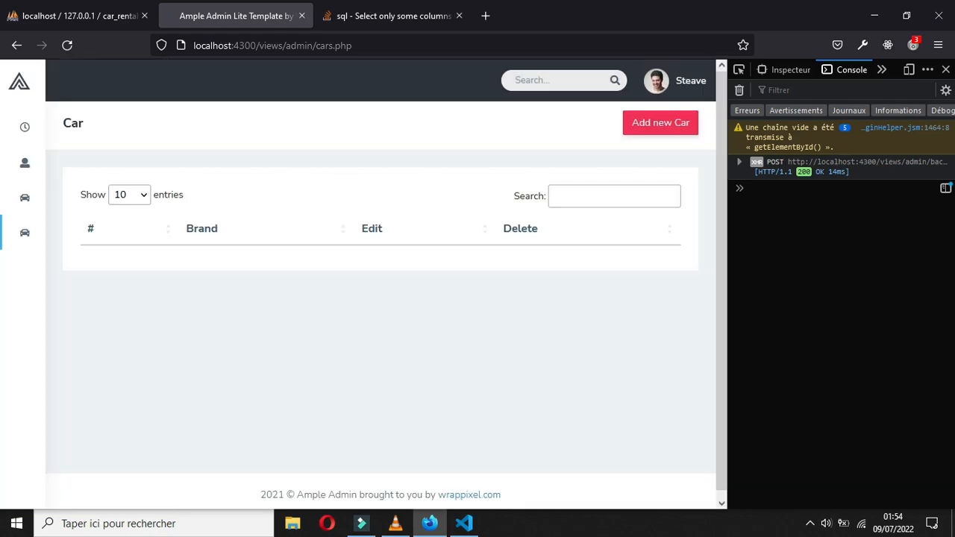
- Reload the Car page and check that the DataTable is empty
left_click(464, 523)
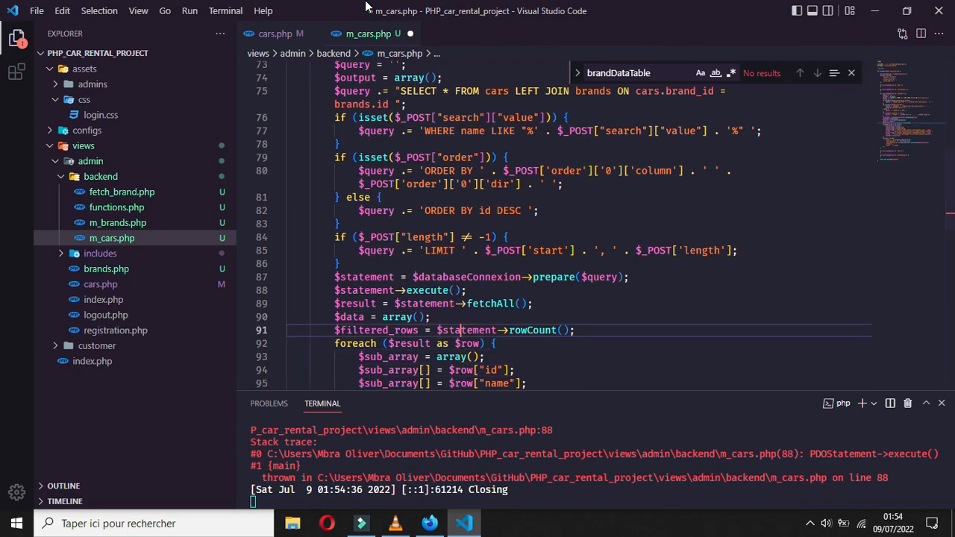
- Scroll through the reverted FetchAll query code in m_cars.php
scroll("down", 3)
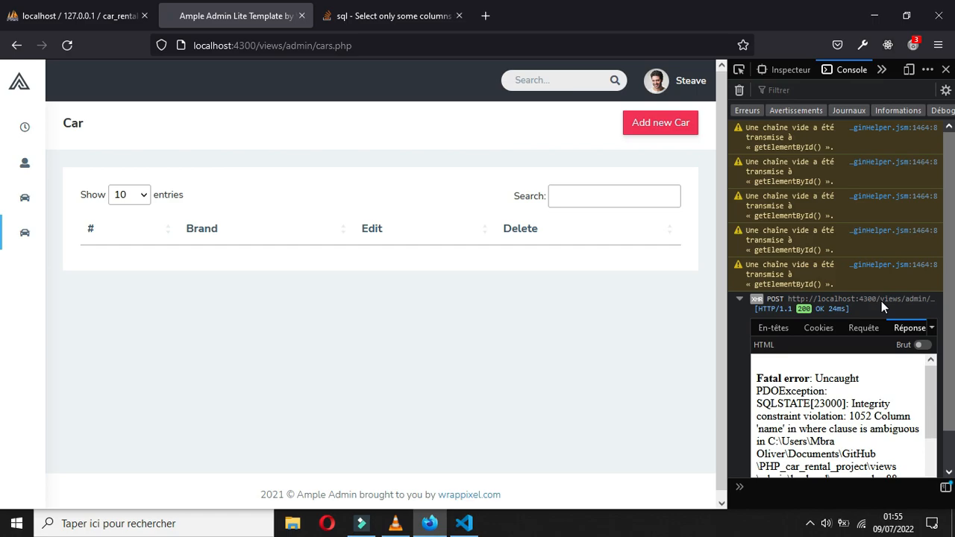
- Read the PDOException about the ambiguous 'name' column, then return to the backend code
left_click(462, 524)
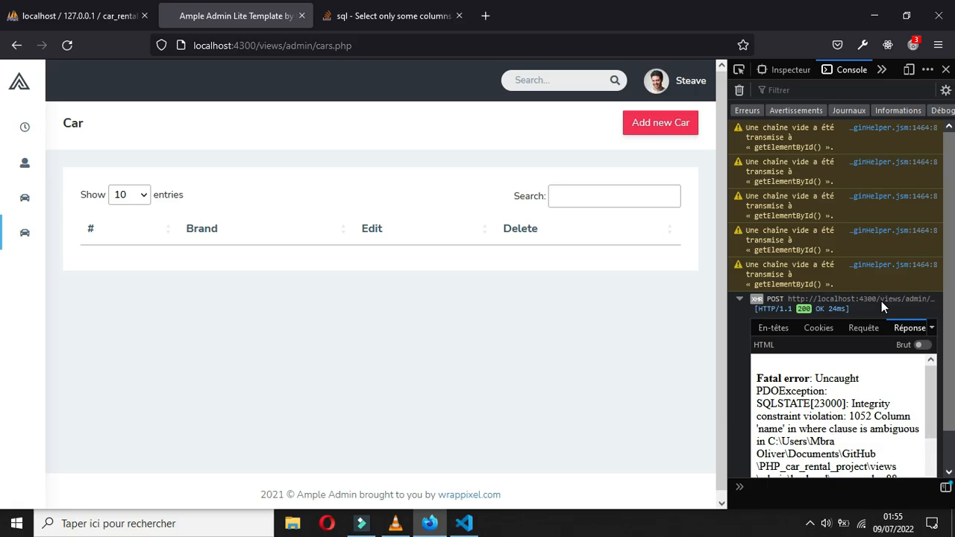
left_click(463, 523)
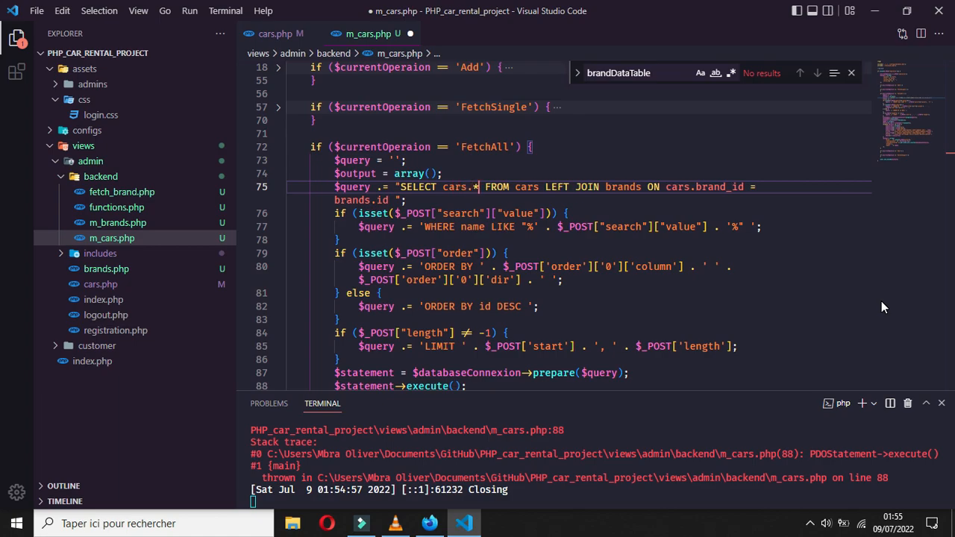
- Change line 75's SELECT to 'cars.*, brands.name as brand'
type(",")
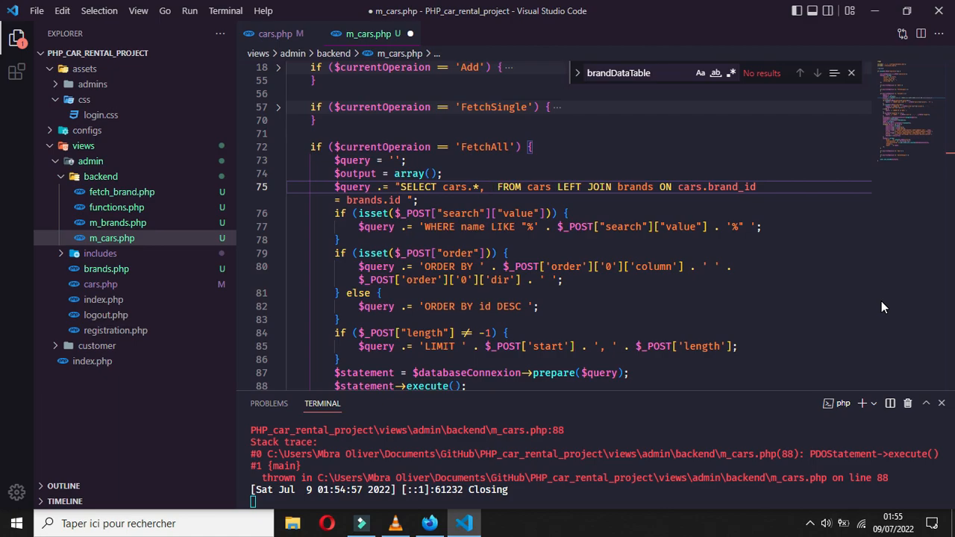
type("brands.")
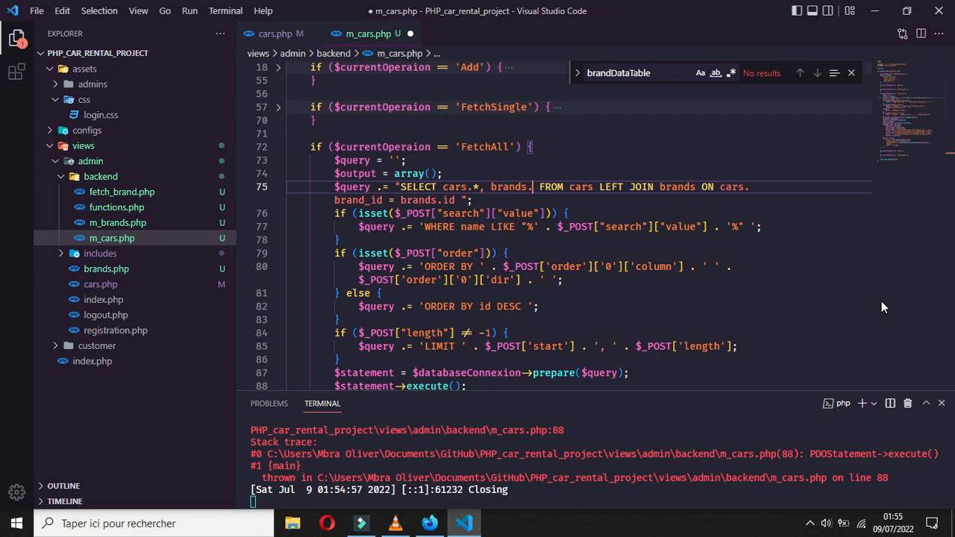
type("name")
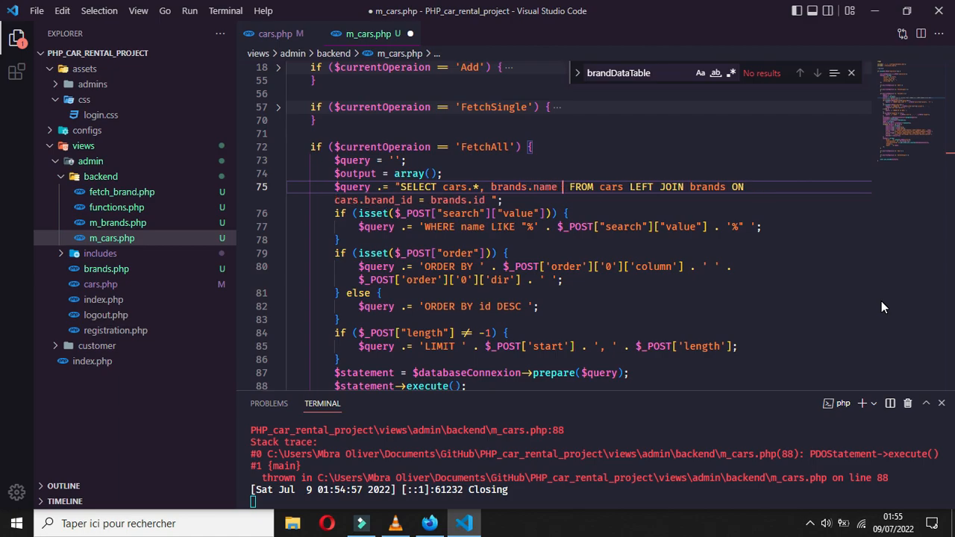
type("as brand")
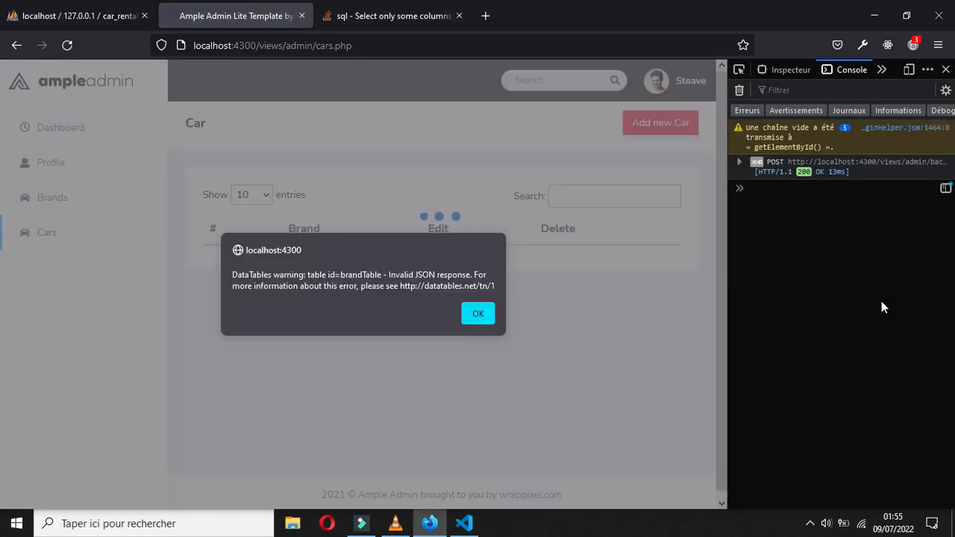
- Dismiss the Invalid JSON warning, check the ambiguous 'name' response, and open the Stack Overflow answer
left_click(478, 313)
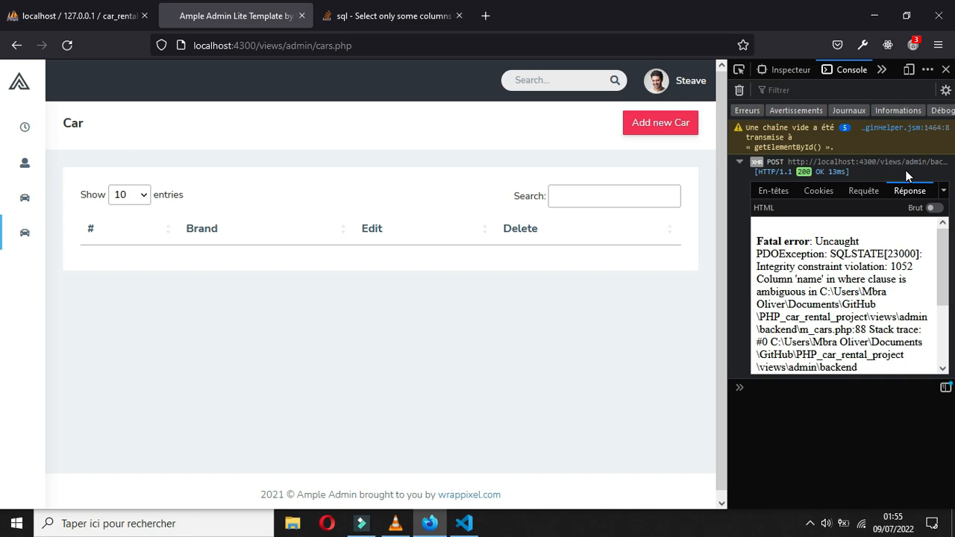
left_click(463, 523)
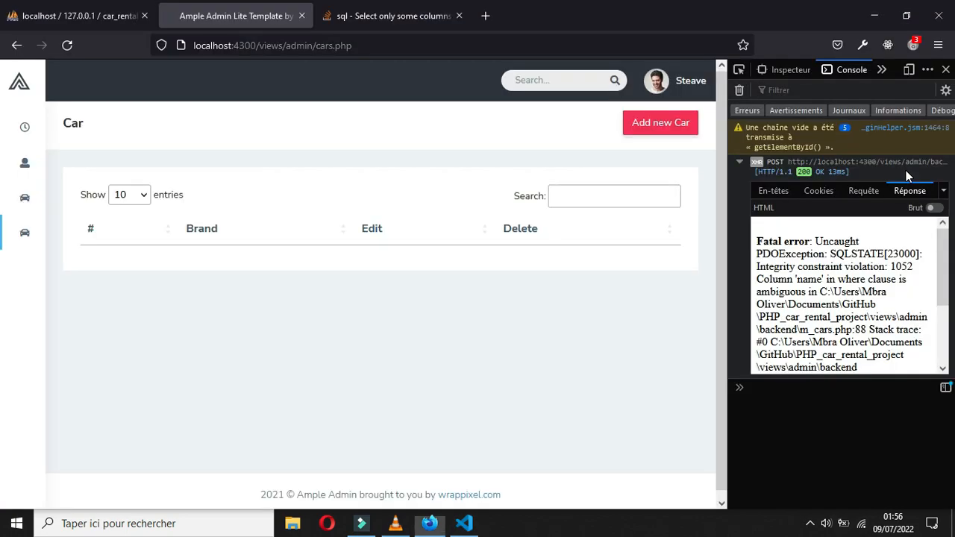
left_click(392, 16)
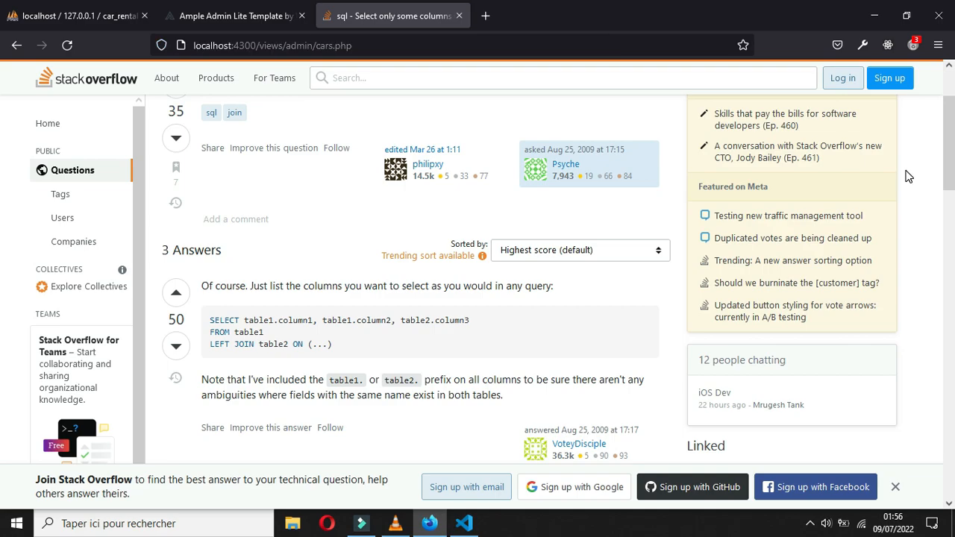
- Read the answer on prefixing columns with table names, then return to the cars page
left_click(464, 523)
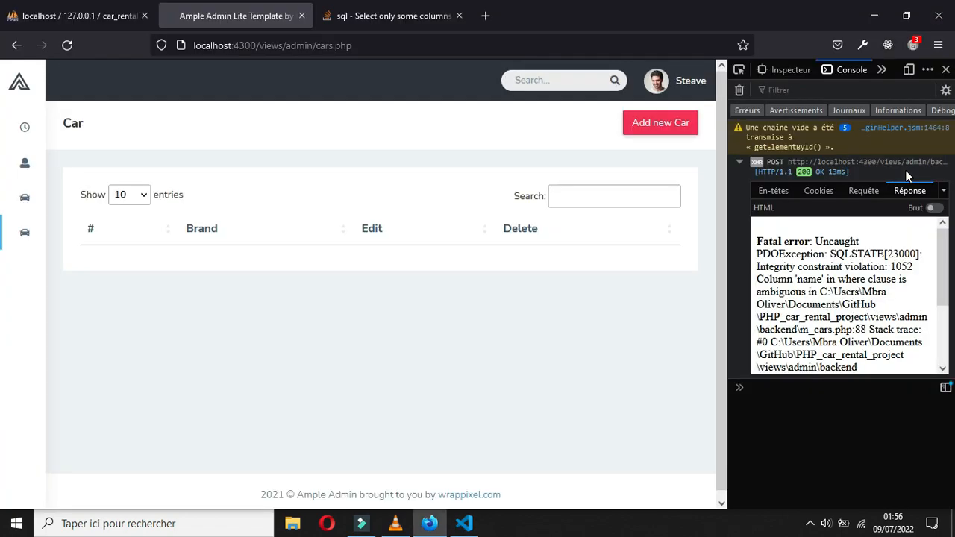
- Reload cars.php so the DataTable loads the Car 1 row without errors
left_click(462, 523)
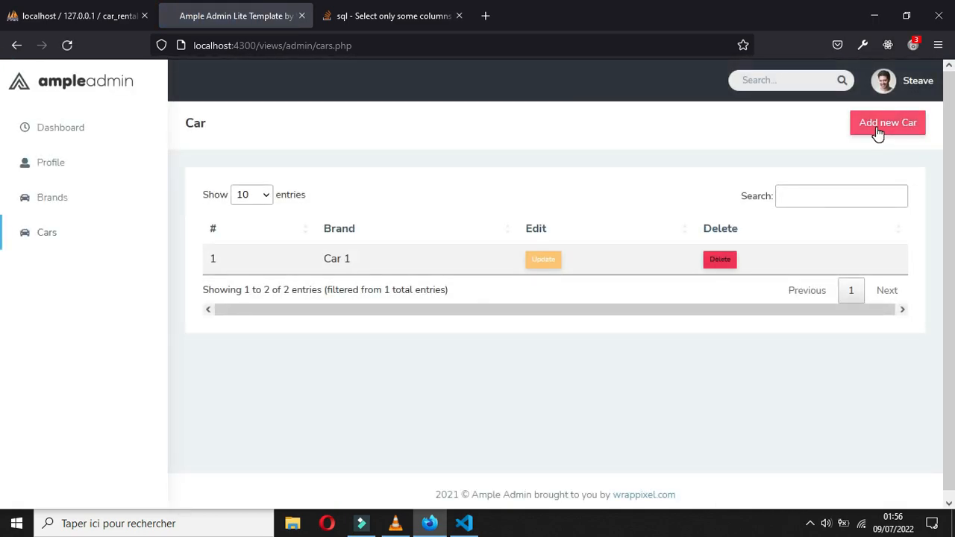
- Fill the new car form with Car 2, brand Dacia and prices 40, 90, 5000
left_click(887, 122)
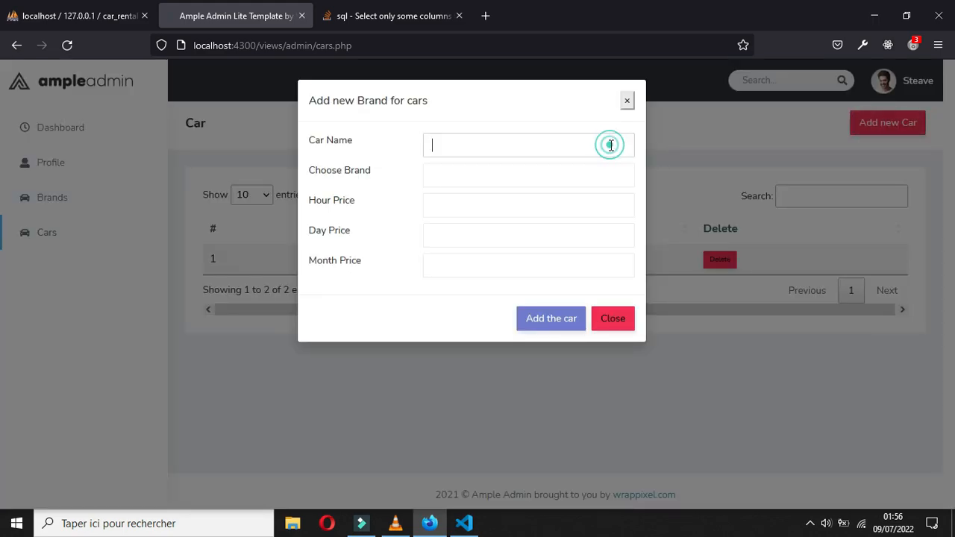
type("Car 2")
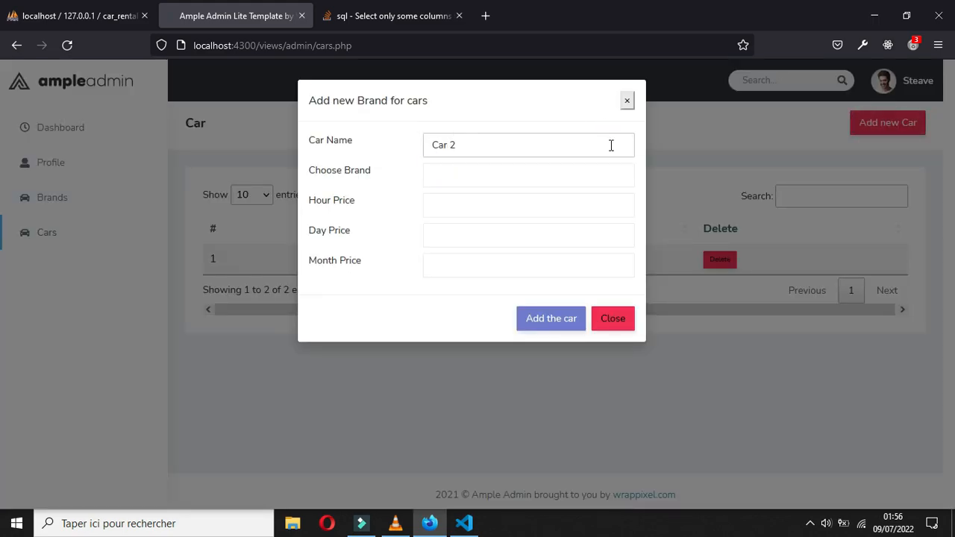
left_click(528, 175)
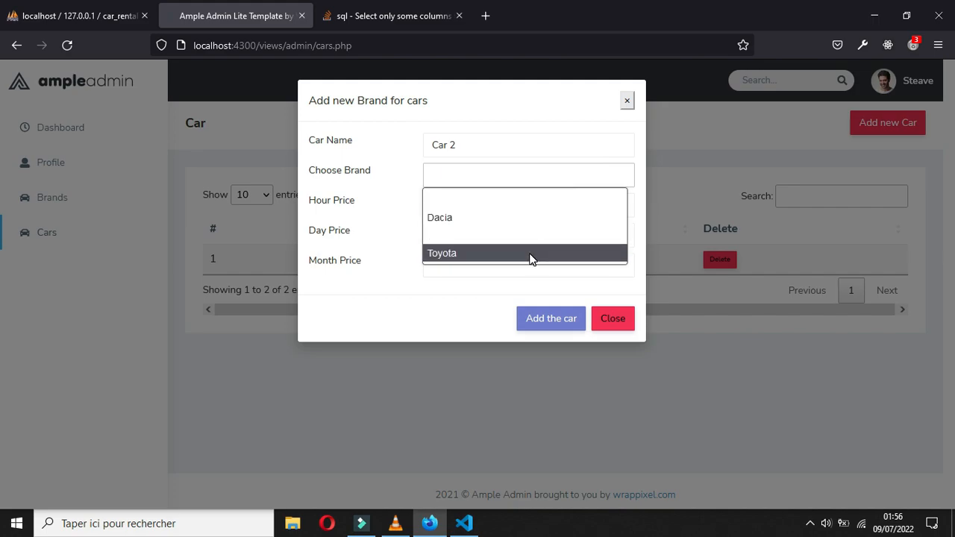
left_click(439, 217)
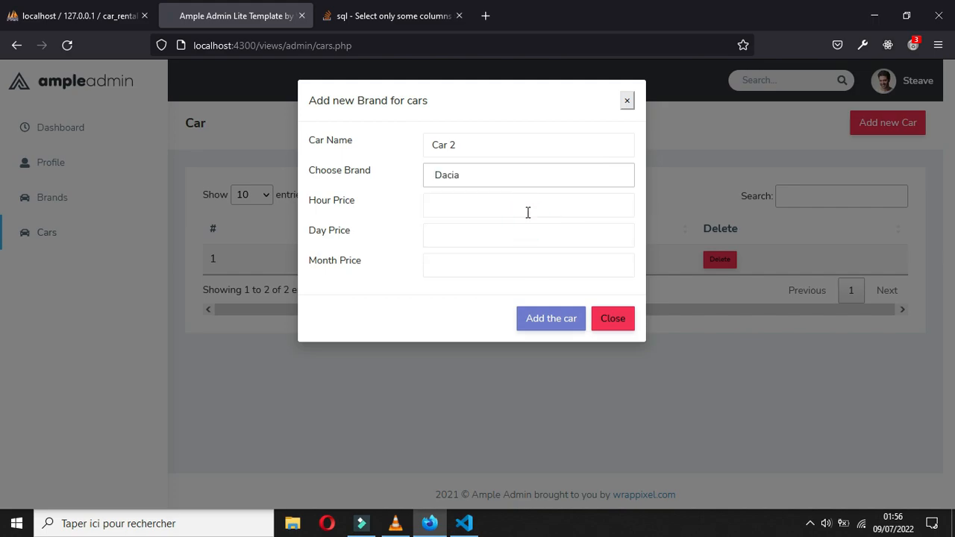
type("40")
left_click(529, 235)
type("90")
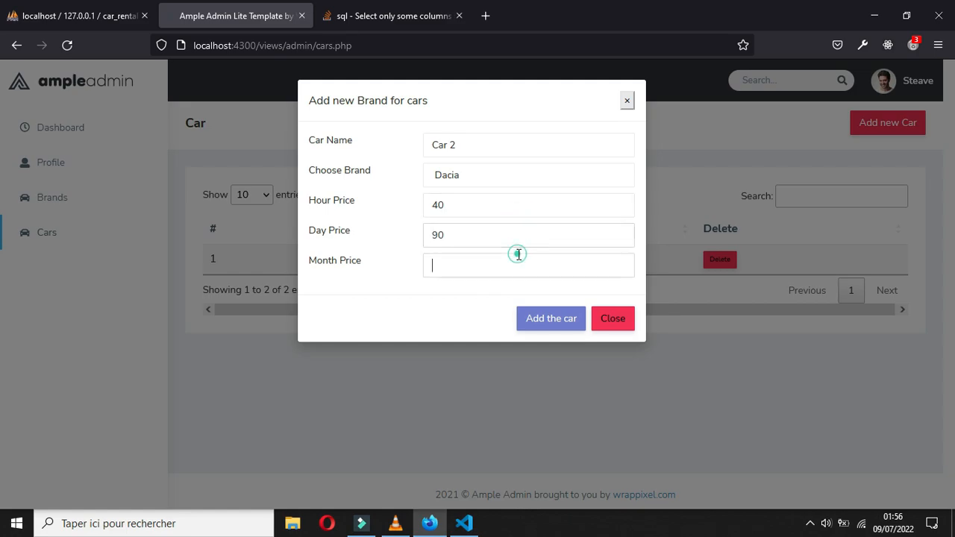
type("5000")
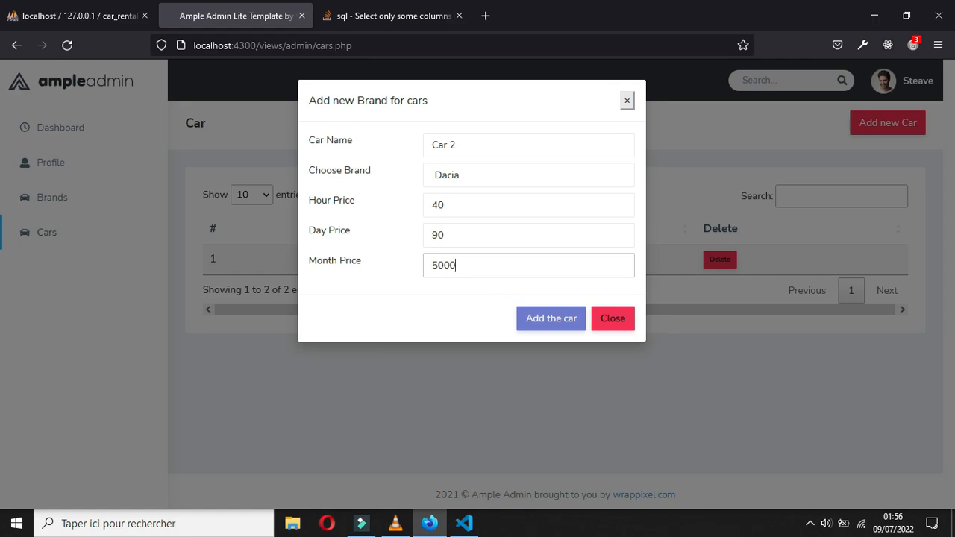
- Submit Car 2, dismiss the car inserted confirmation, and return to the code editor
left_click(551, 318)
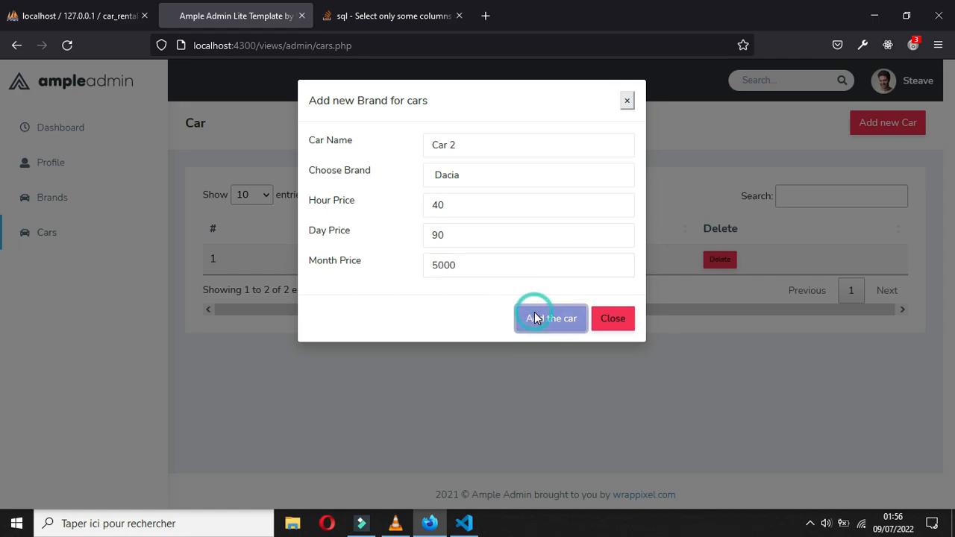
left_click(551, 317)
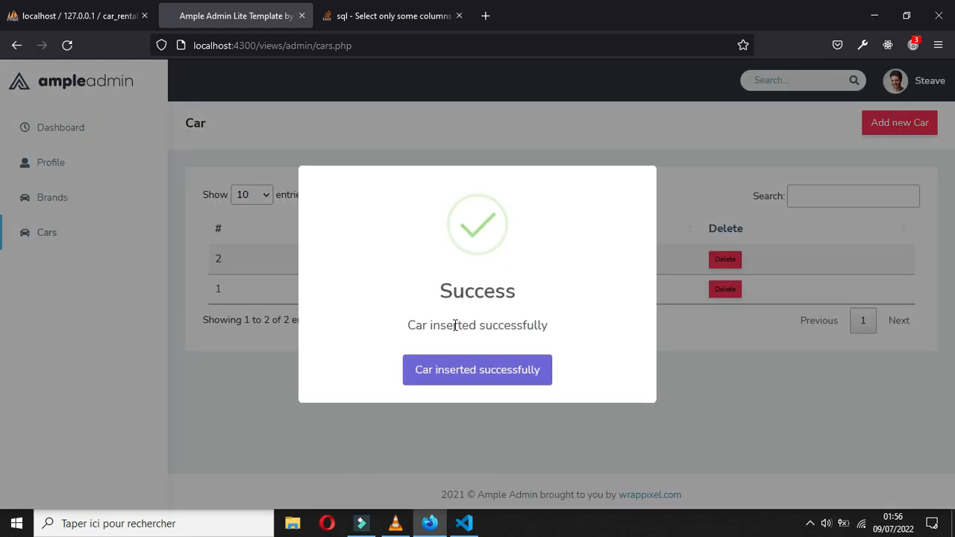
left_click(476, 370)
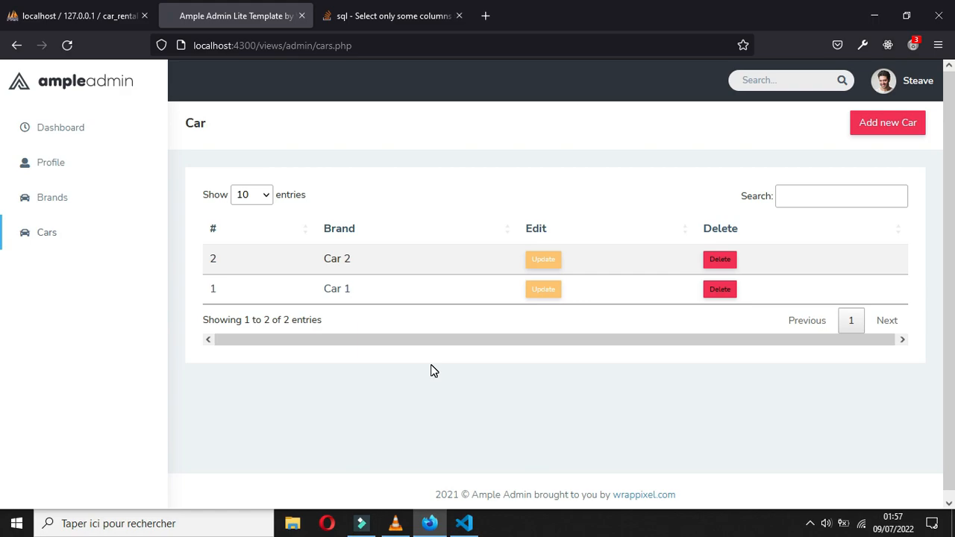
left_click(464, 522)
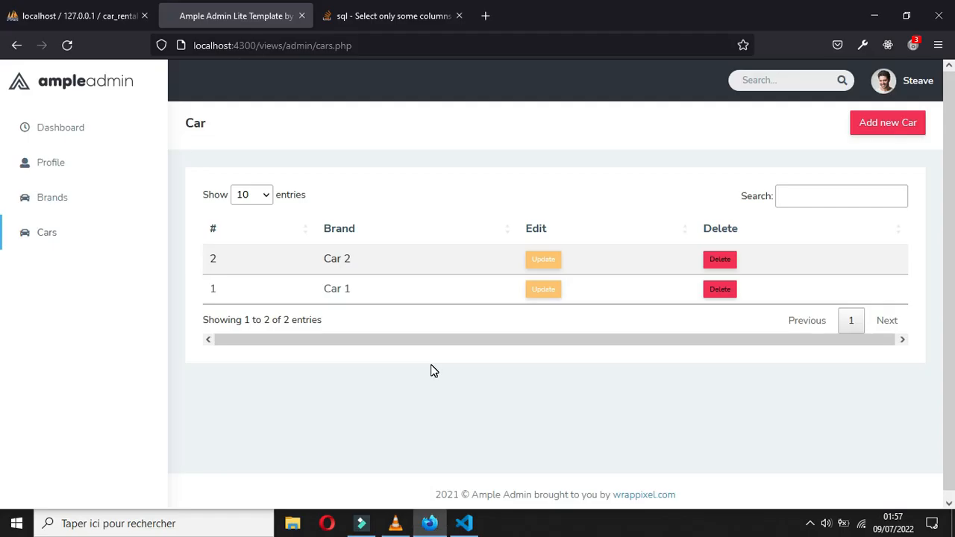
key("alt+tab")
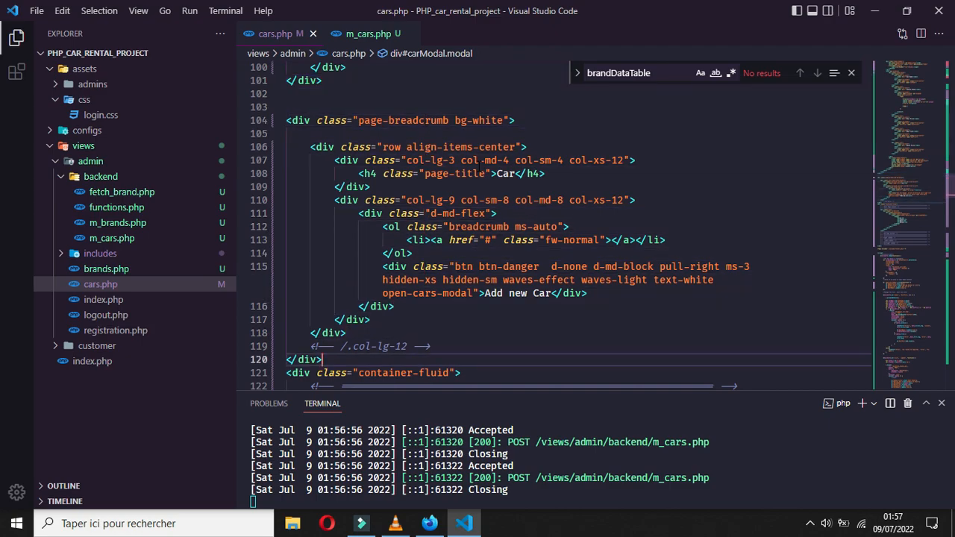
- Add Car, Hour Price, Day Price, Month Price and Available <th> headers to the cars table
scroll("down", 3)
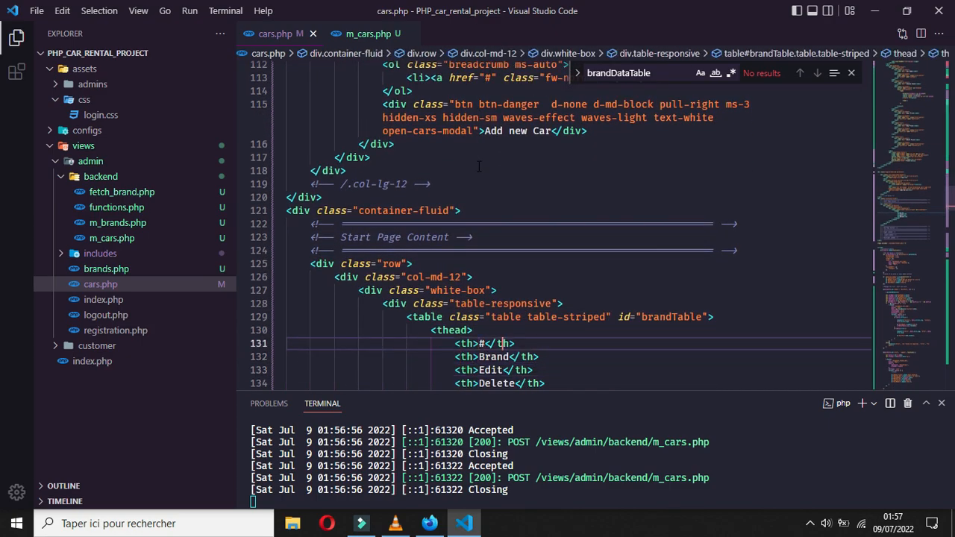
type("th")
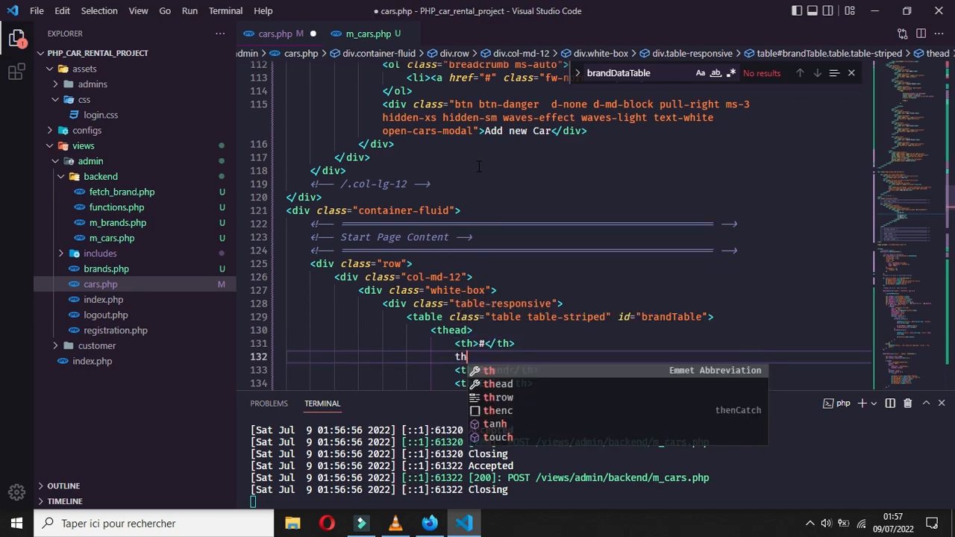
type("Car</th>")
type("<th></th>")
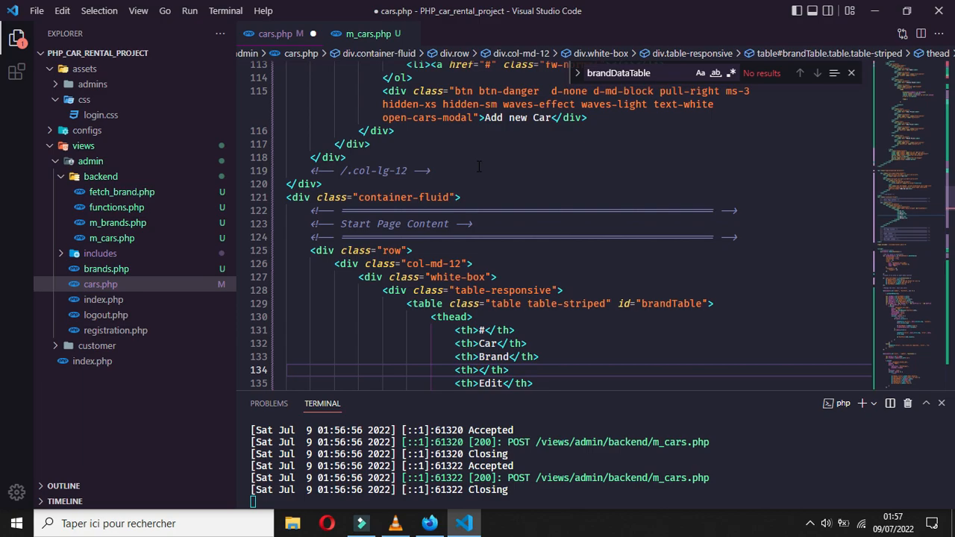
type("Hour Price")
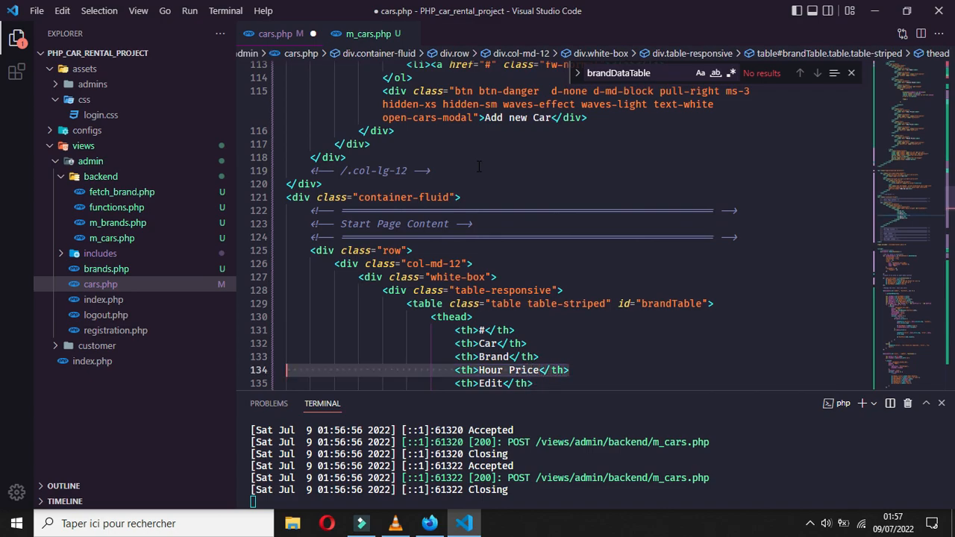
type("<th>Hour Price</th>")
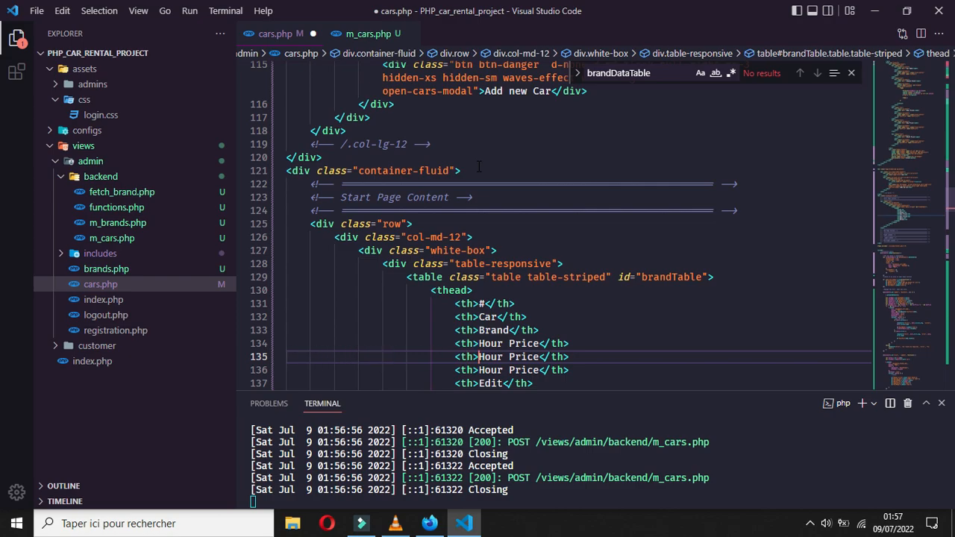
type("Day Price")
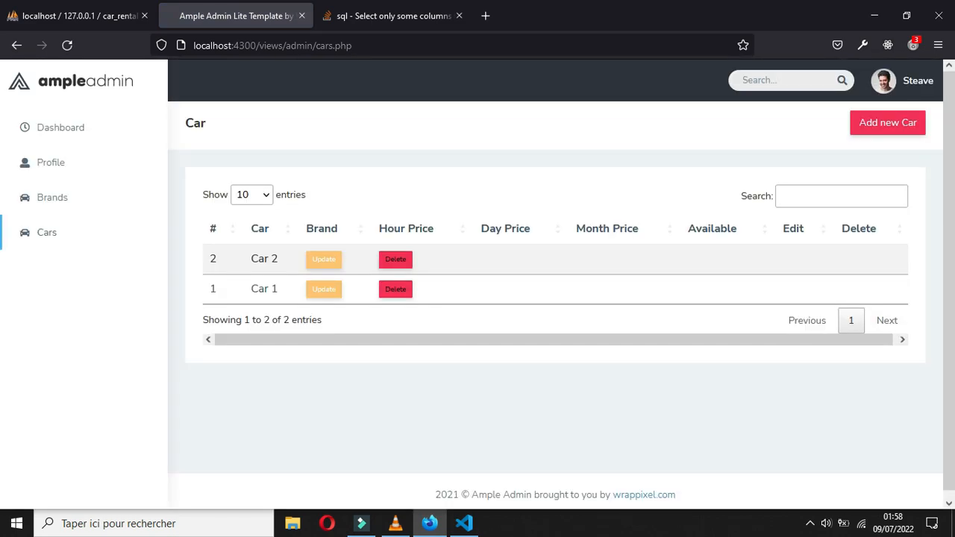
- Open m_cars.php and scroll down to the car row-building code
left_click(463, 523)
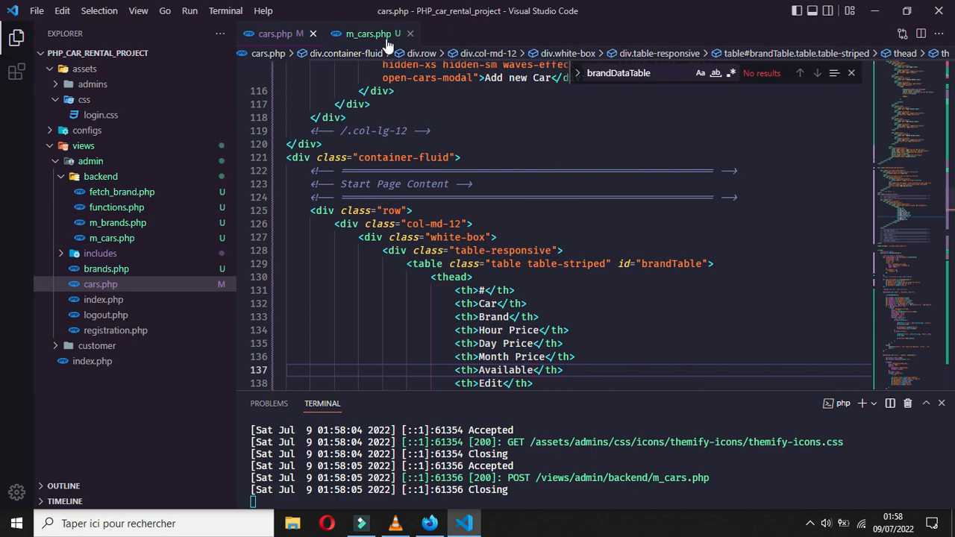
left_click(366, 33)
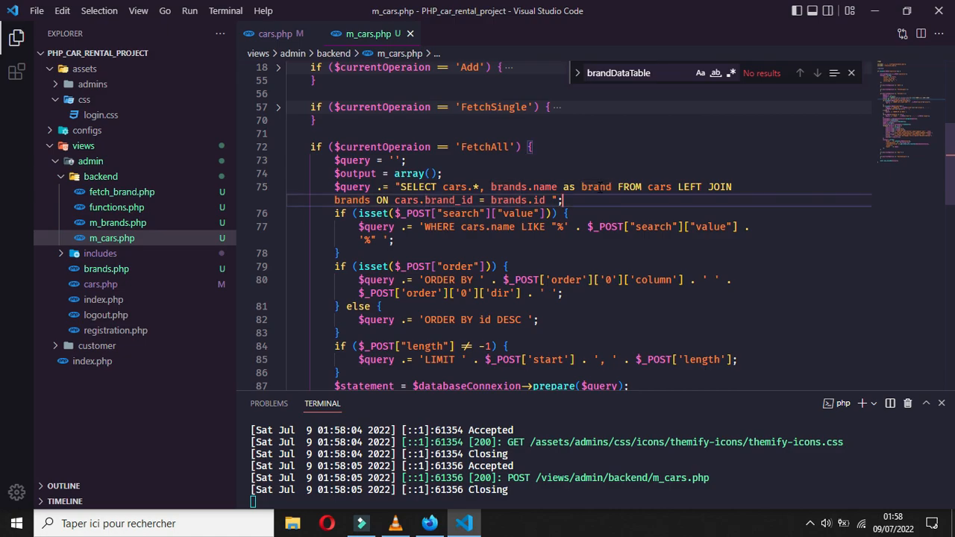
scroll("down", 3)
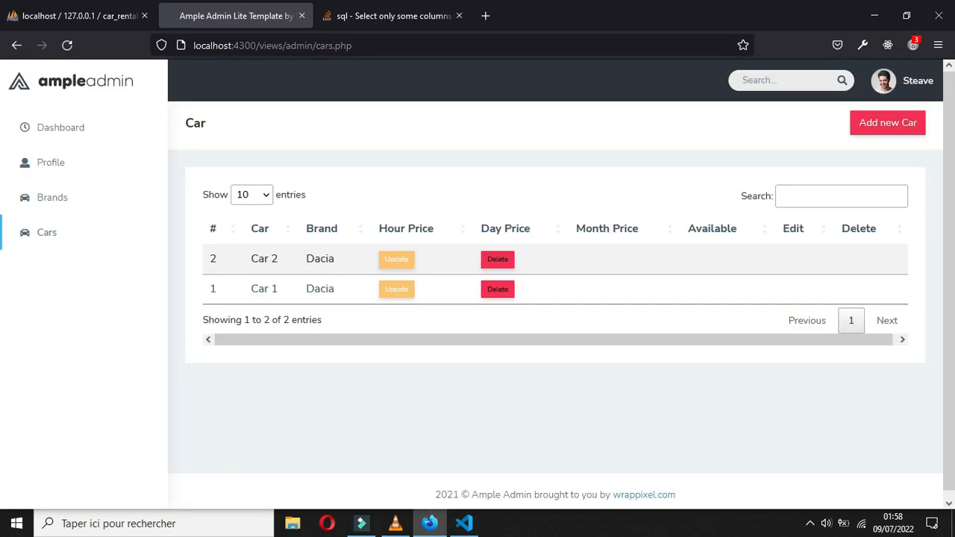
left_click(464, 523)
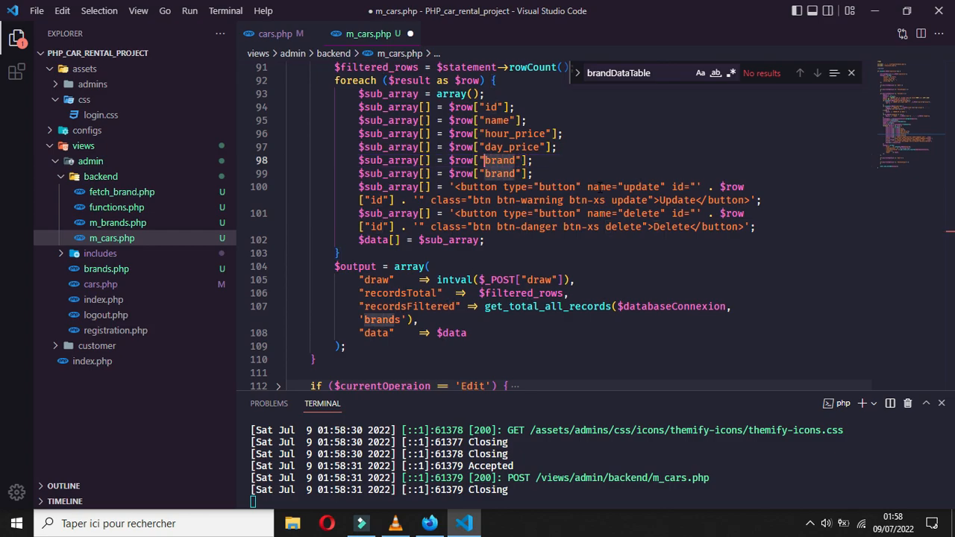
- Add the month_price value to the row data and check the cars page
type("month_pr")
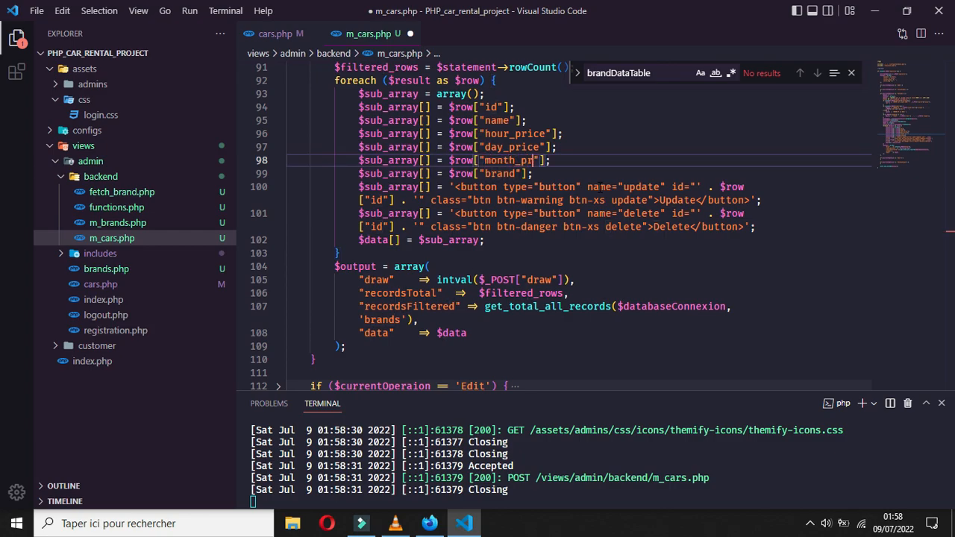
left_click(429, 523)
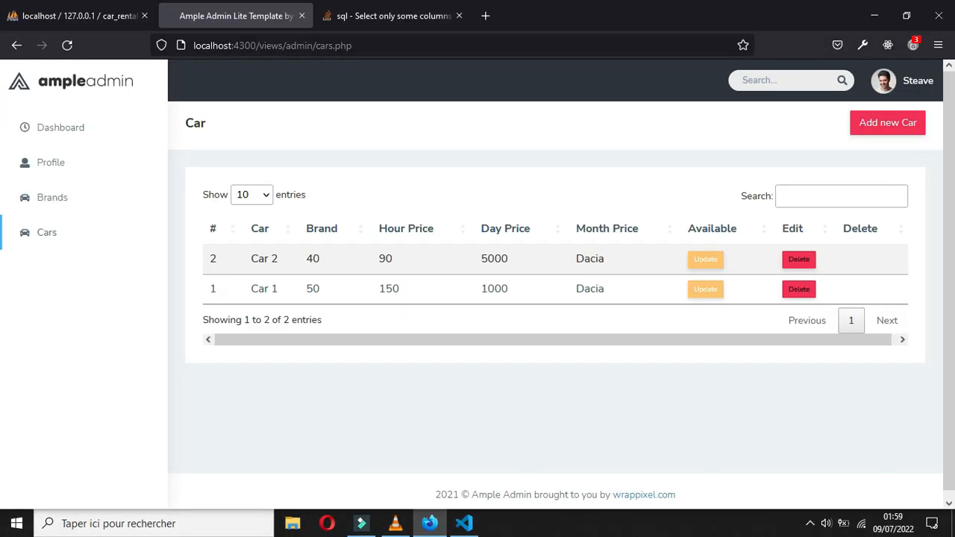
mouse_move(602, 193)
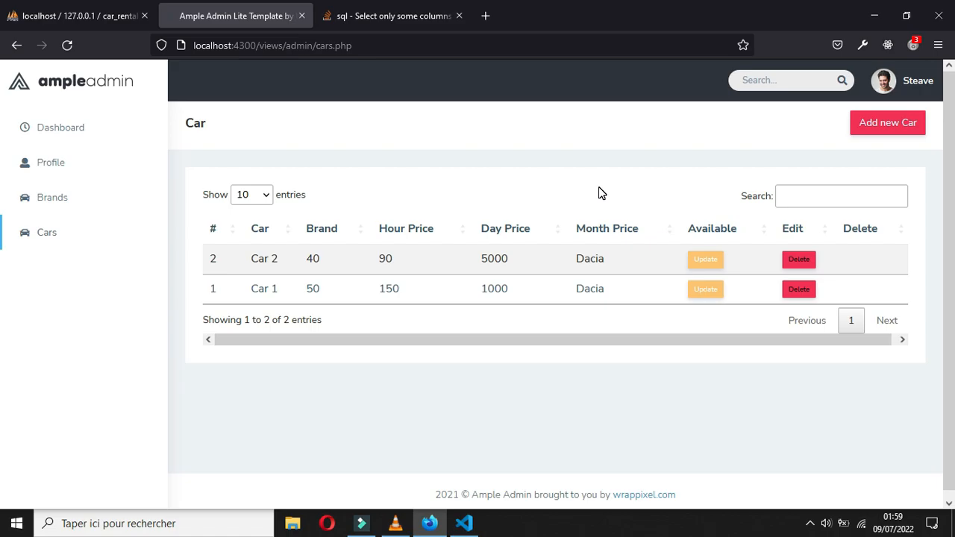
left_click(463, 523)
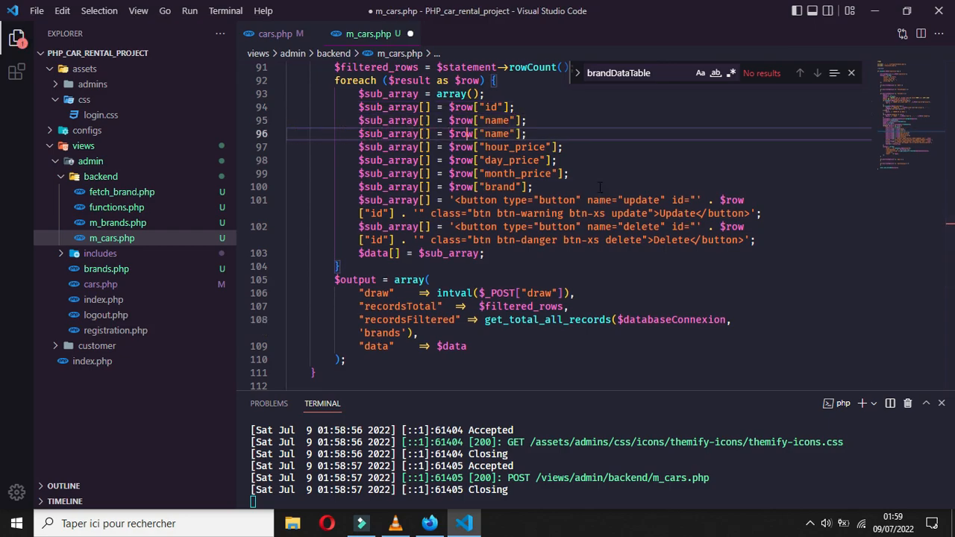
- Put brand after the car name and make $row["available"] the last column, checking the page
type("bn")
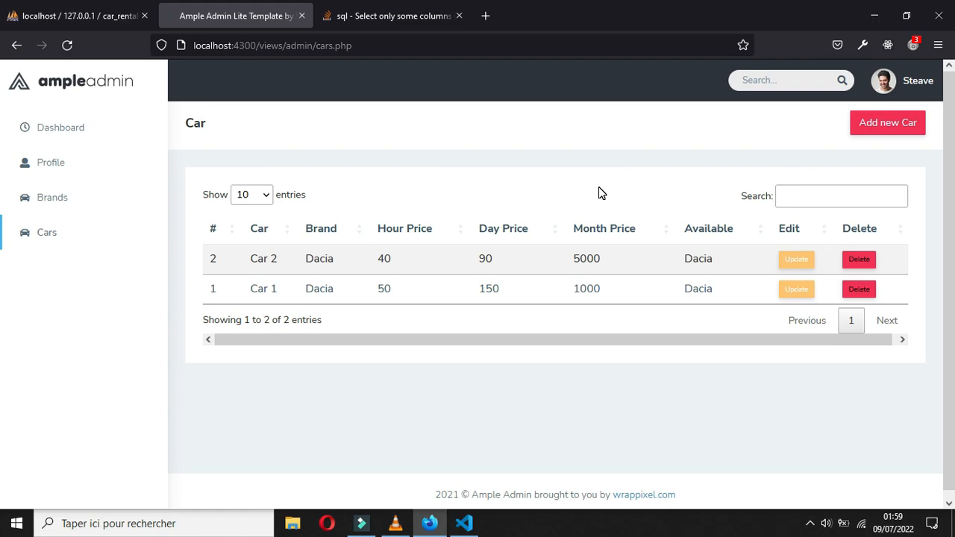
left_click(463, 522)
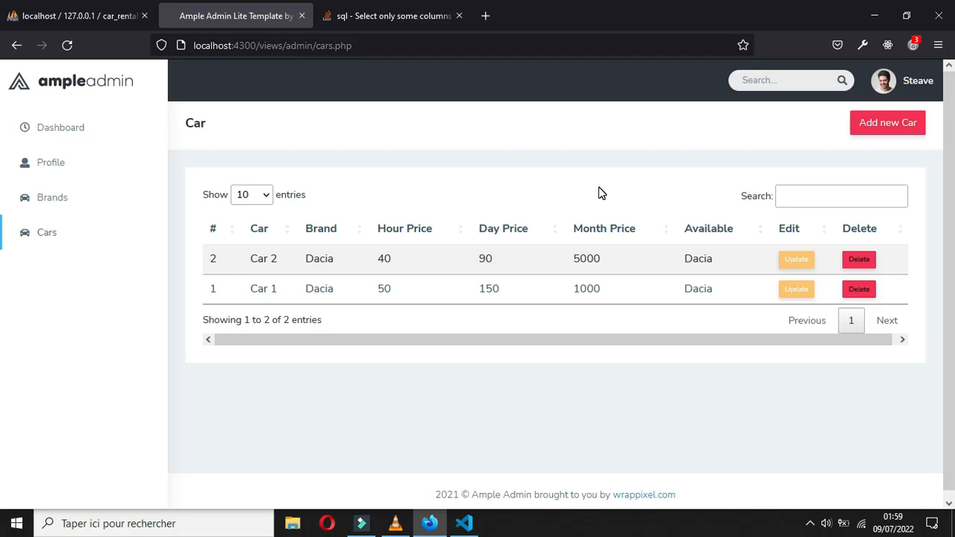
left_click(463, 522)
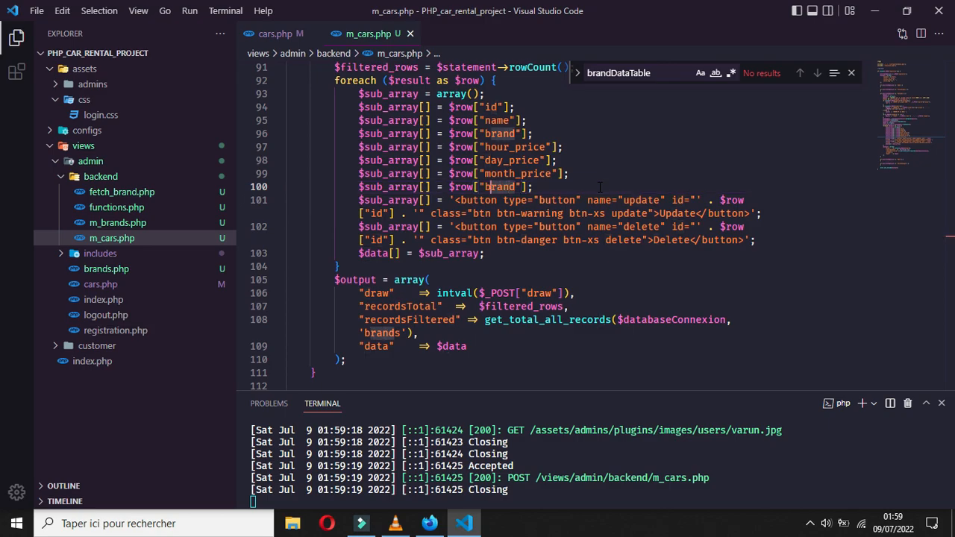
type("av")
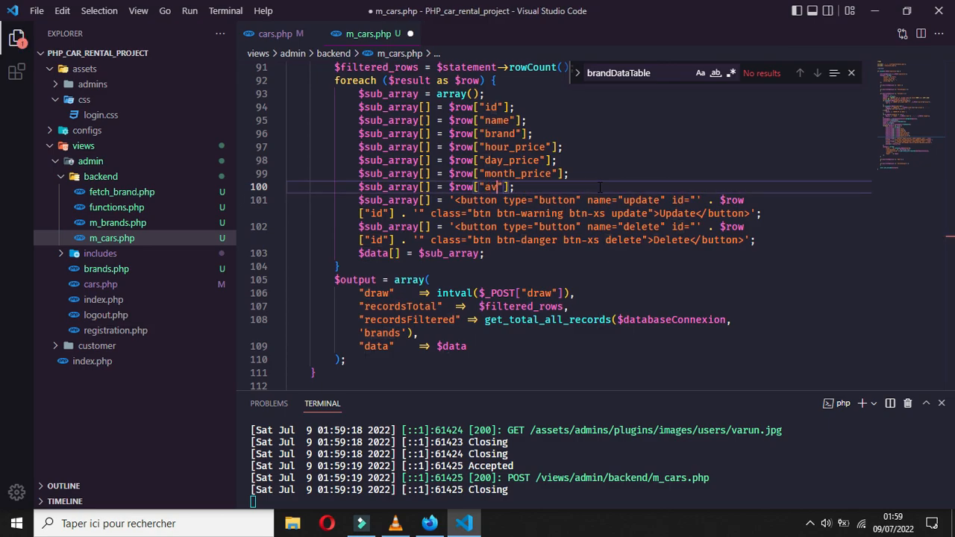
type("ailabl")
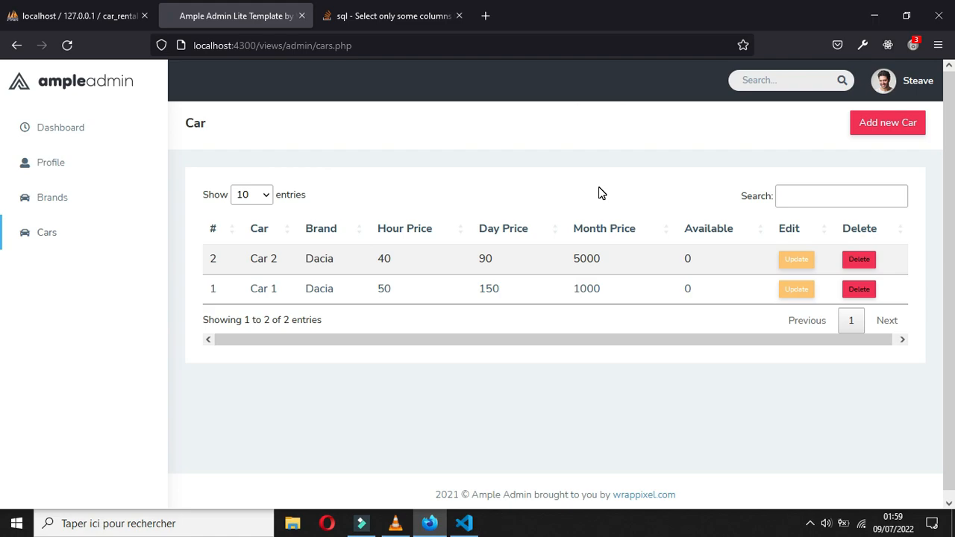
left_click(463, 523)
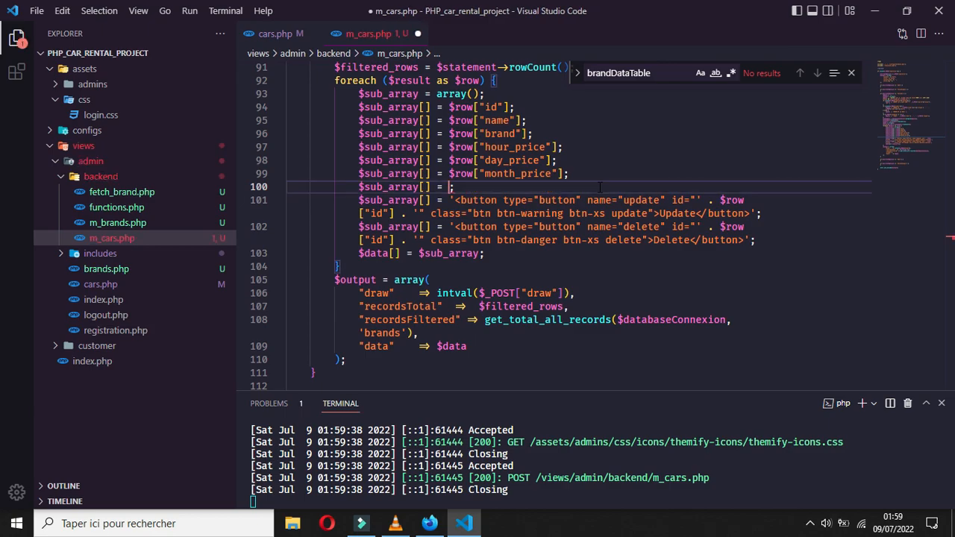
- Use $available as the last entry and add an empty if($row["available"] == 0){ } block
type("$available")
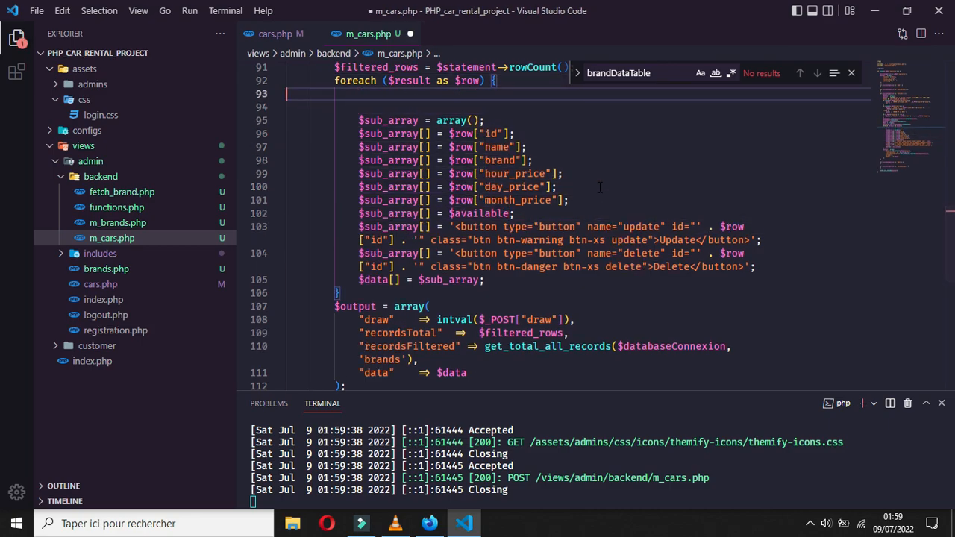
key("Enter")
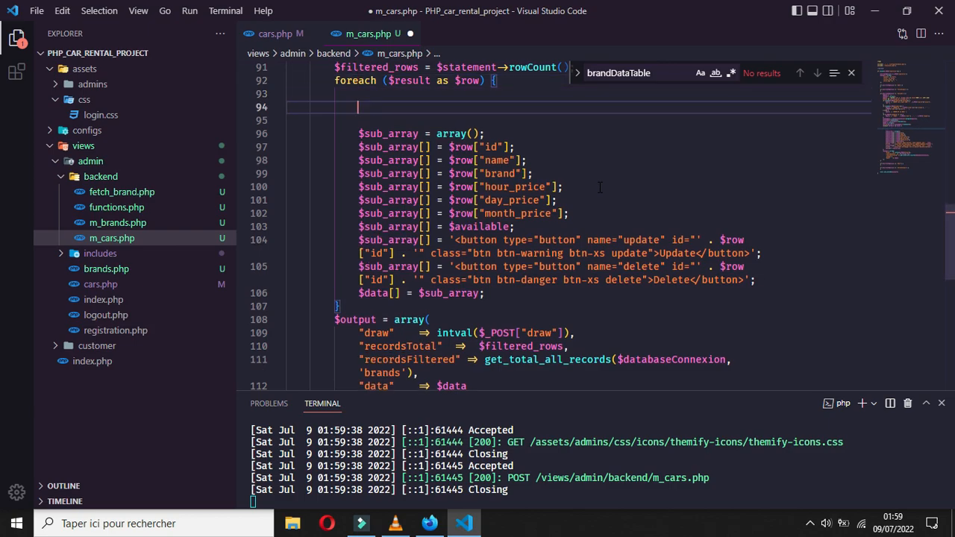
type("if()")
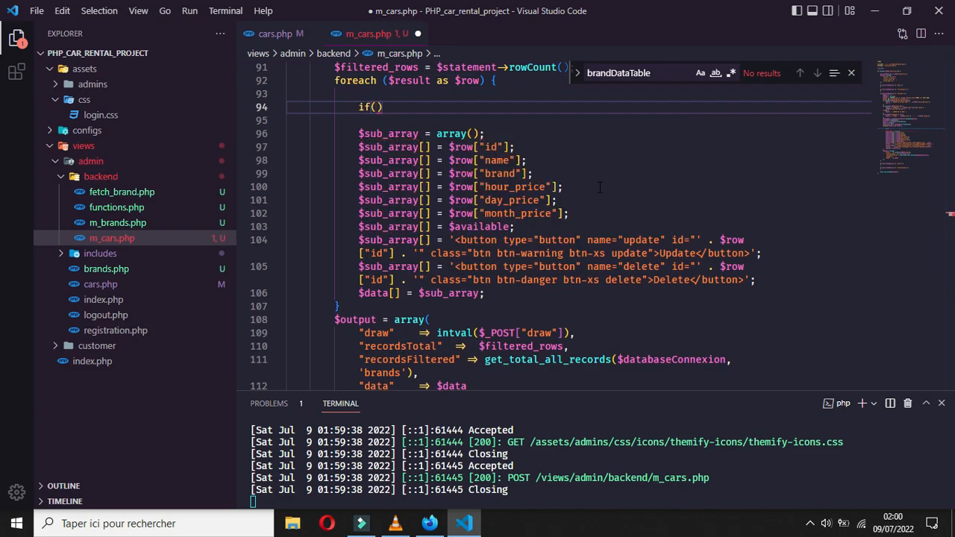
type("$row[\"available\"]")
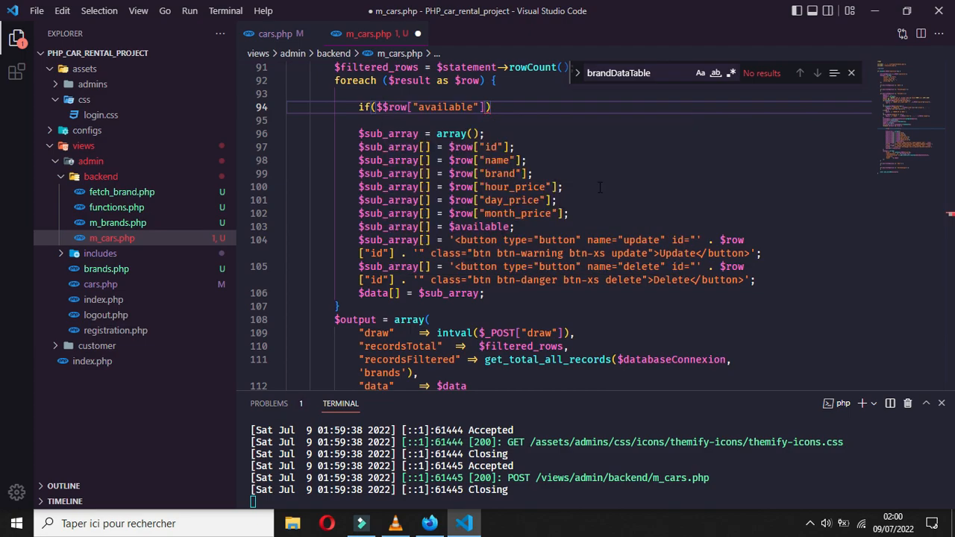
key("Backspace")
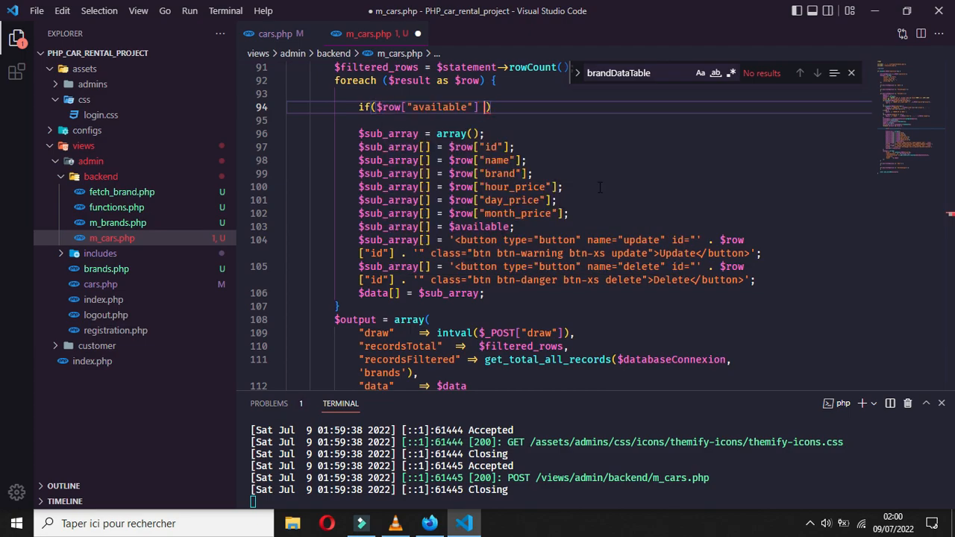
type("==")
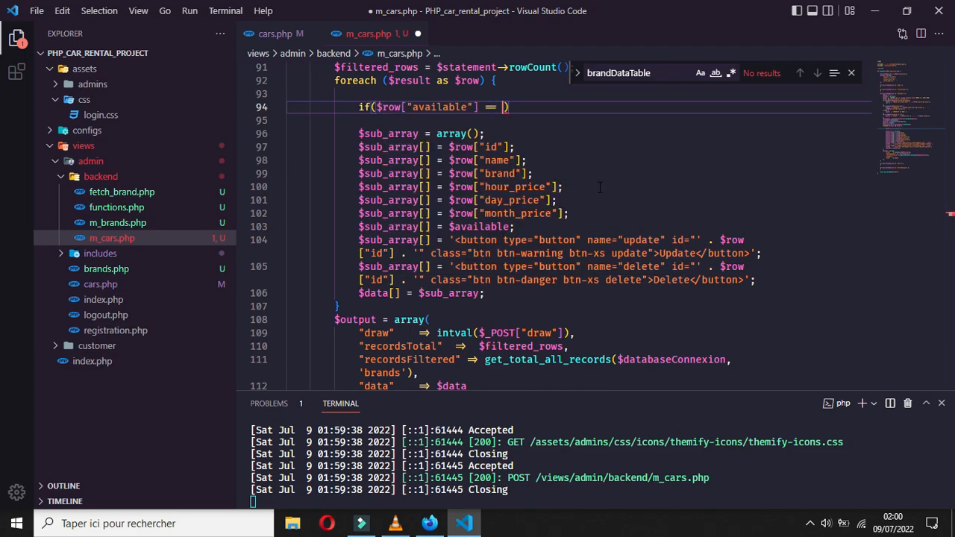
type("0){")
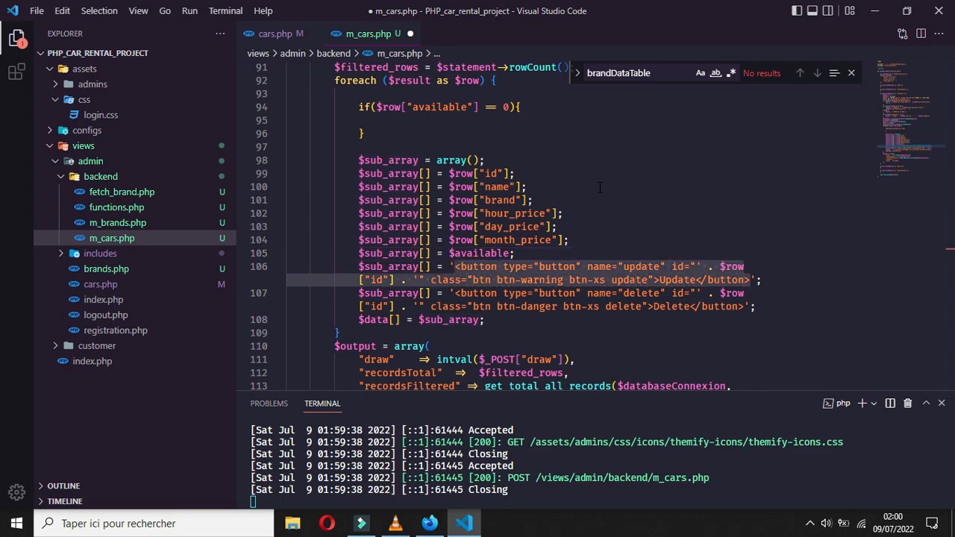
left_click(382, 120)
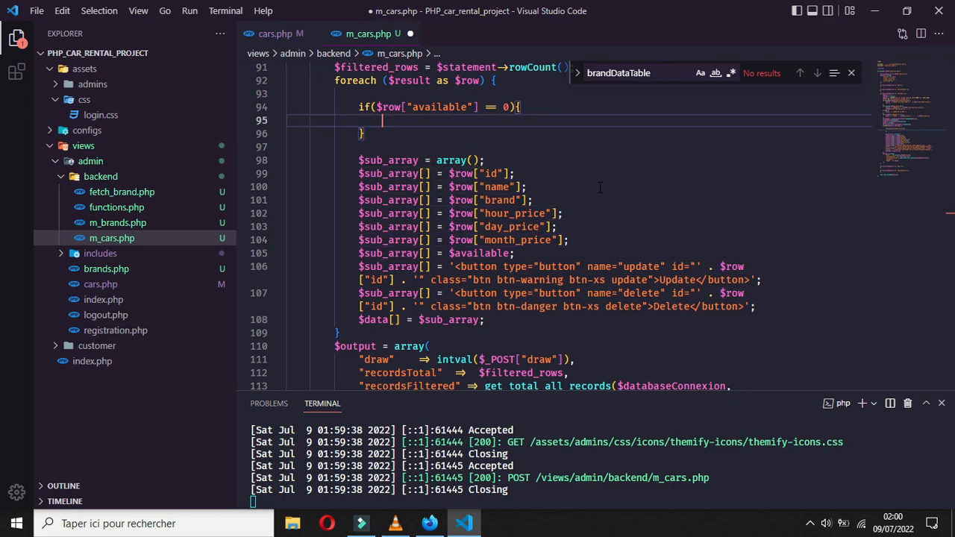
- Inside the if block, set $available to a btn-warning span reading Available
type("<button type=\"button\" name=\"update\" id=\"' . $row[\"id\"] . '\" class=\"btn btn-warning btn-xs update\">Update</button>")
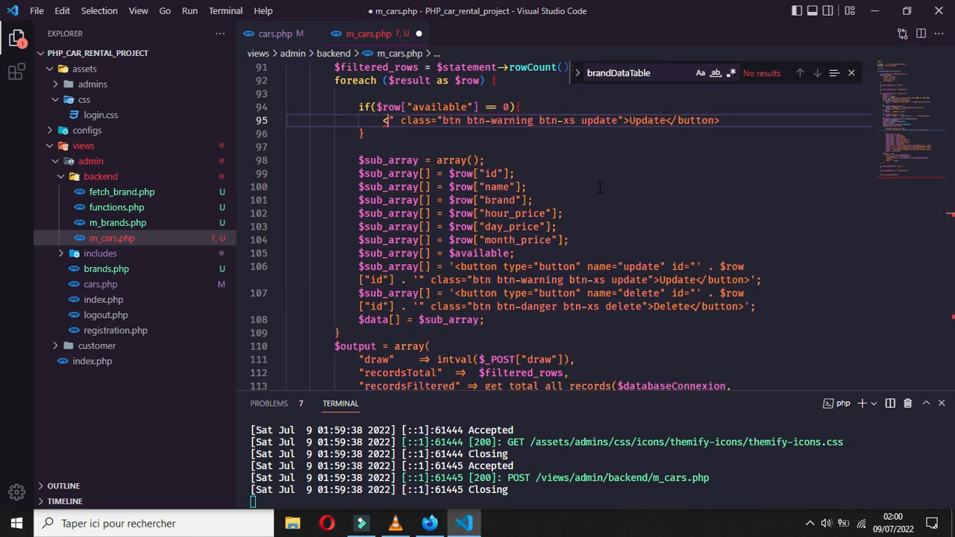
type("span")
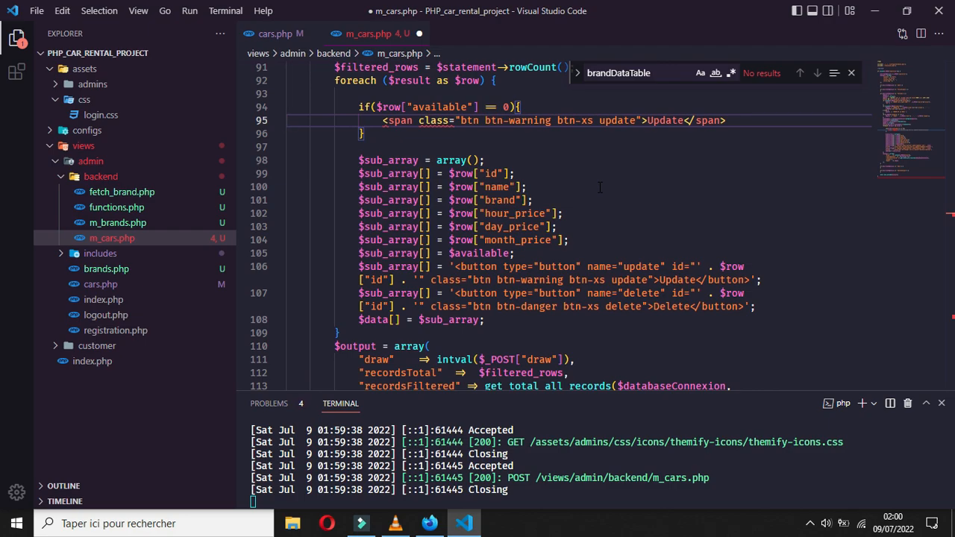
type("$available")
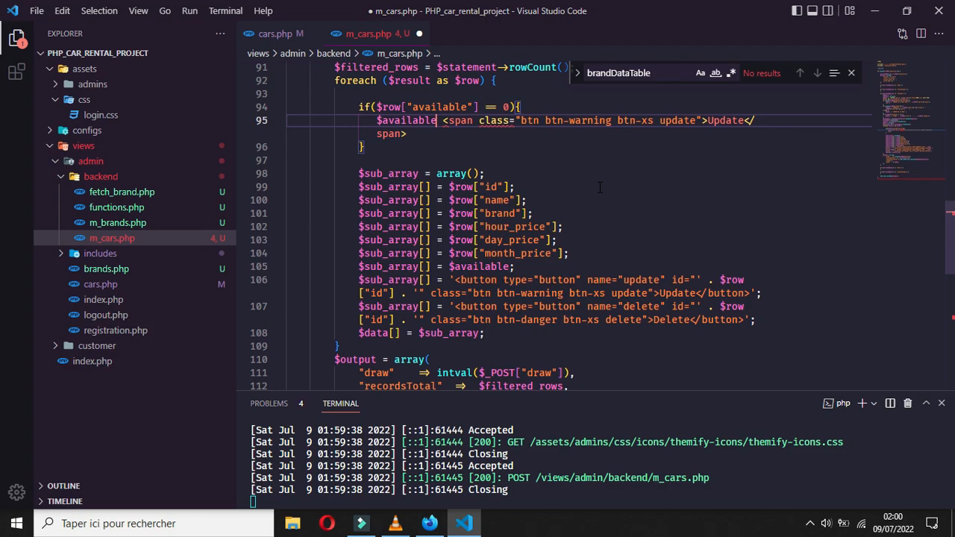
type("= '")
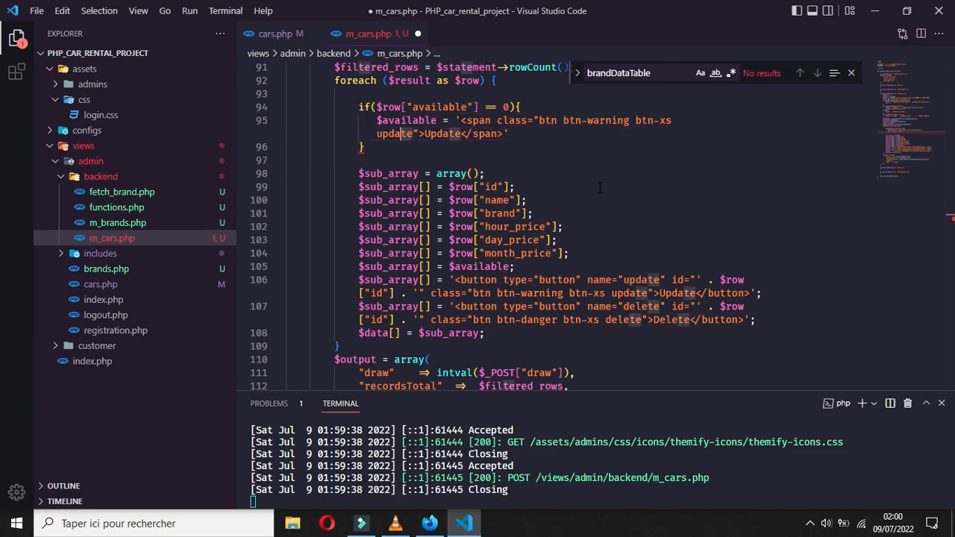
type("danger")
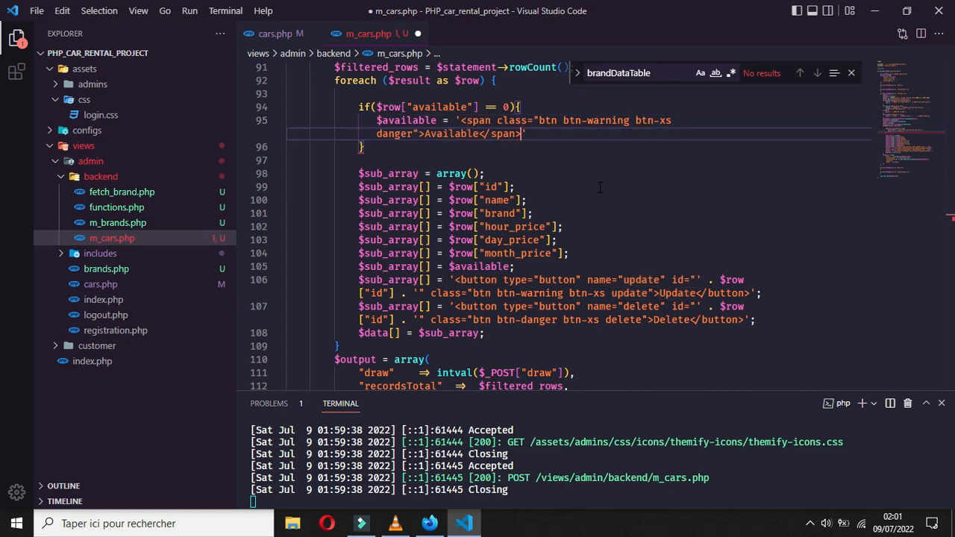
type(";")
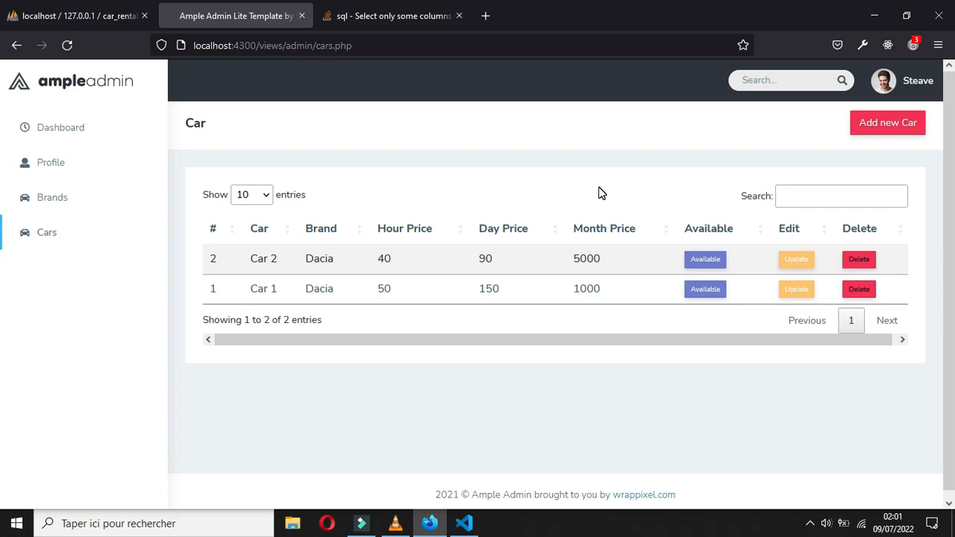
- Reload the cars page and search the table for 'Ca', then 'Car'
left_click(463, 523)
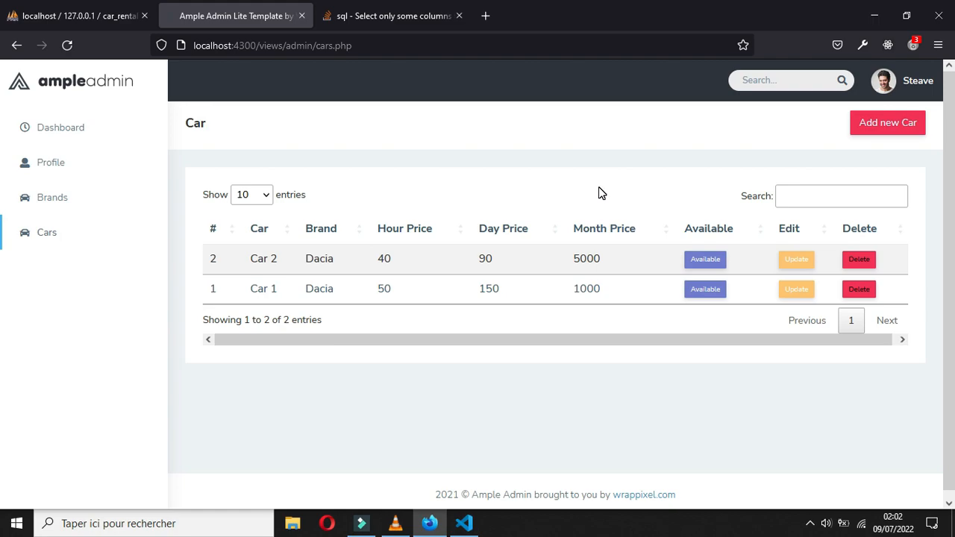
left_click(797, 195)
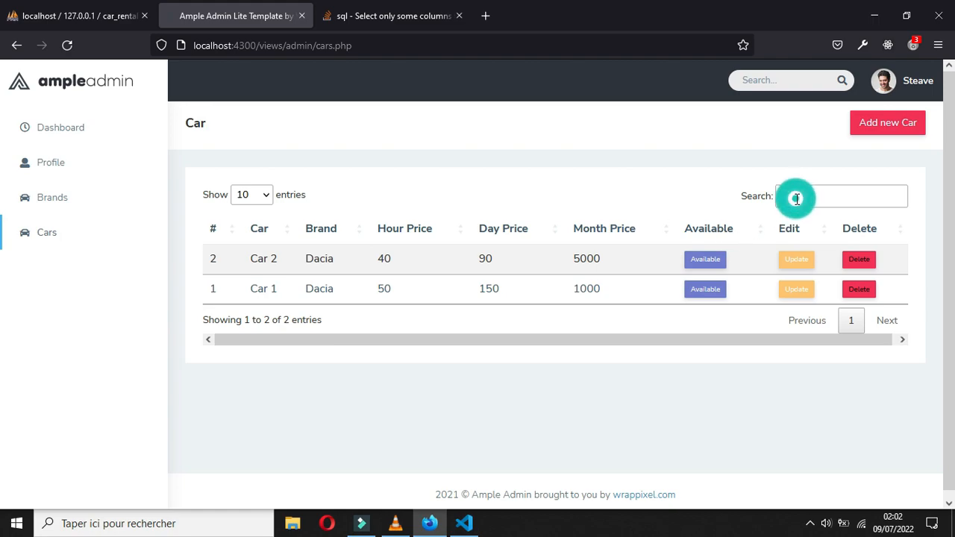
type("Ca")
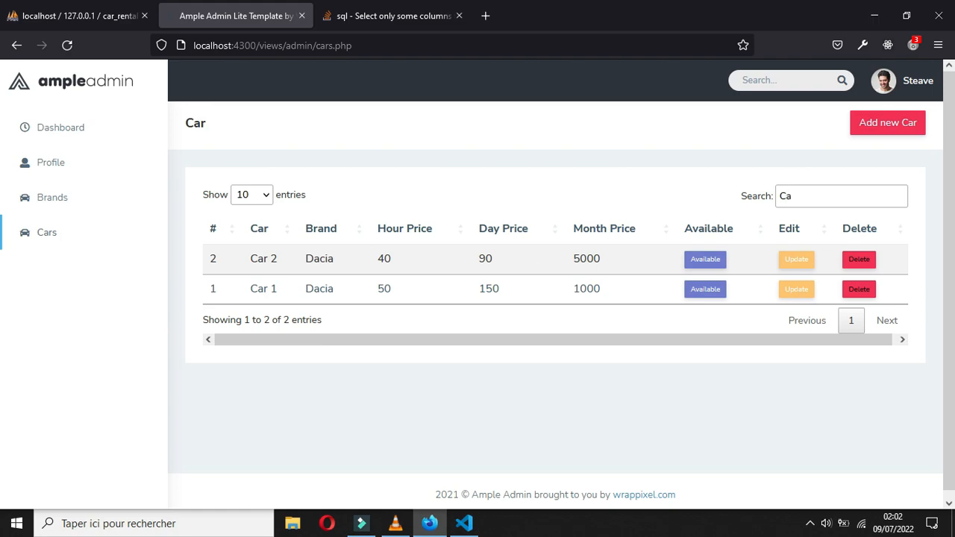
type("D")
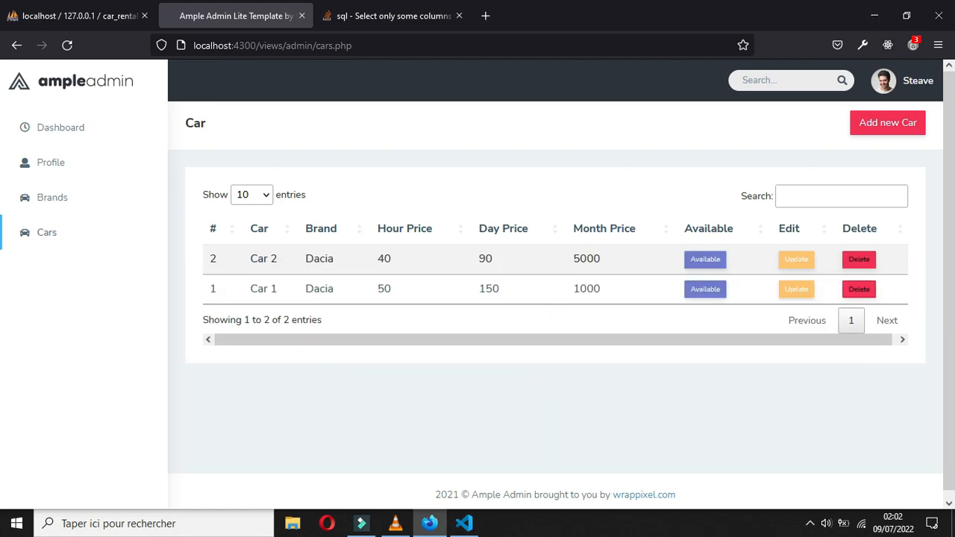
type("Car")
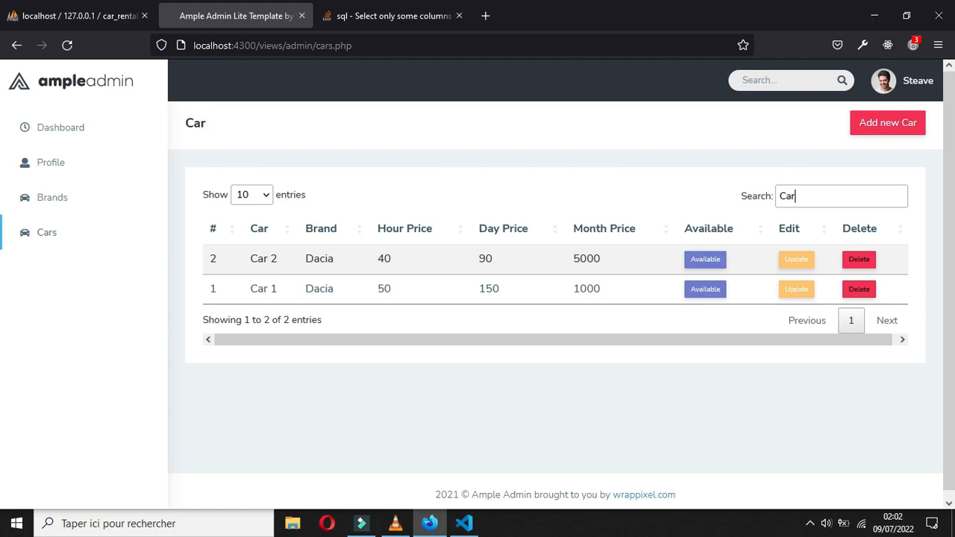